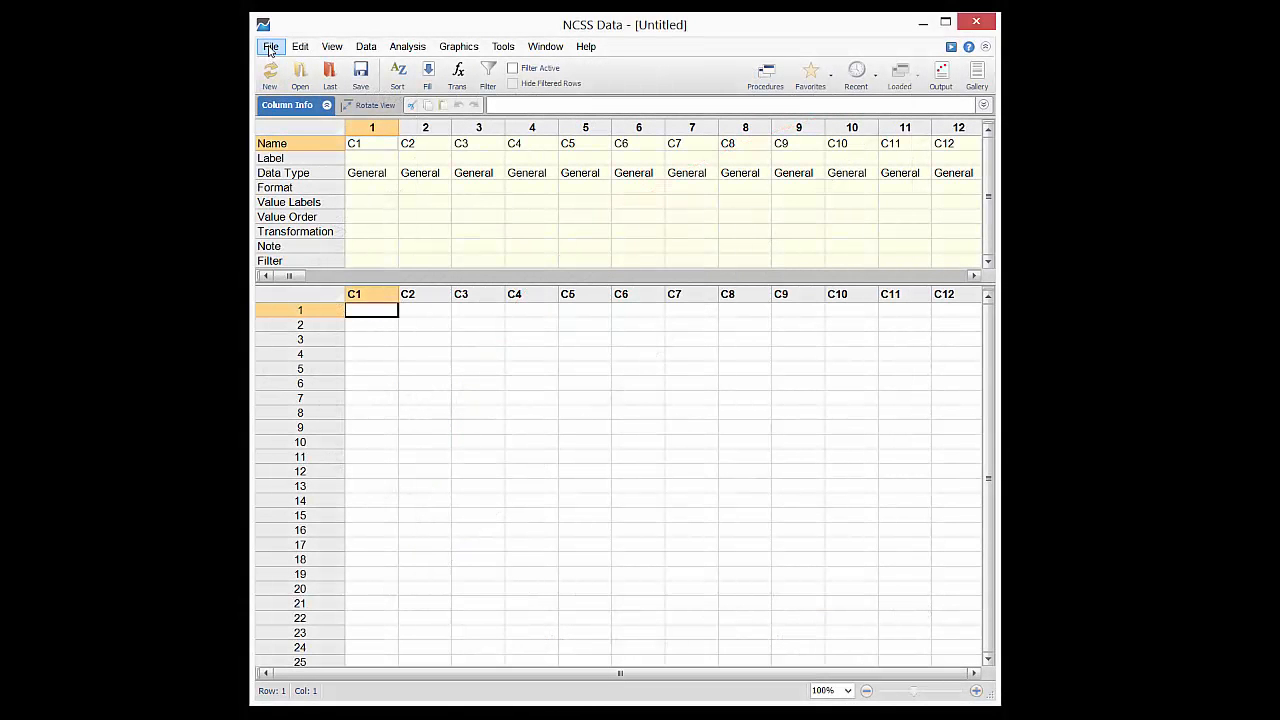
Step: Load the Criterion example dataset from the File menu's recent example data list
{"action": "left_click", "coordinate": [270, 46]}
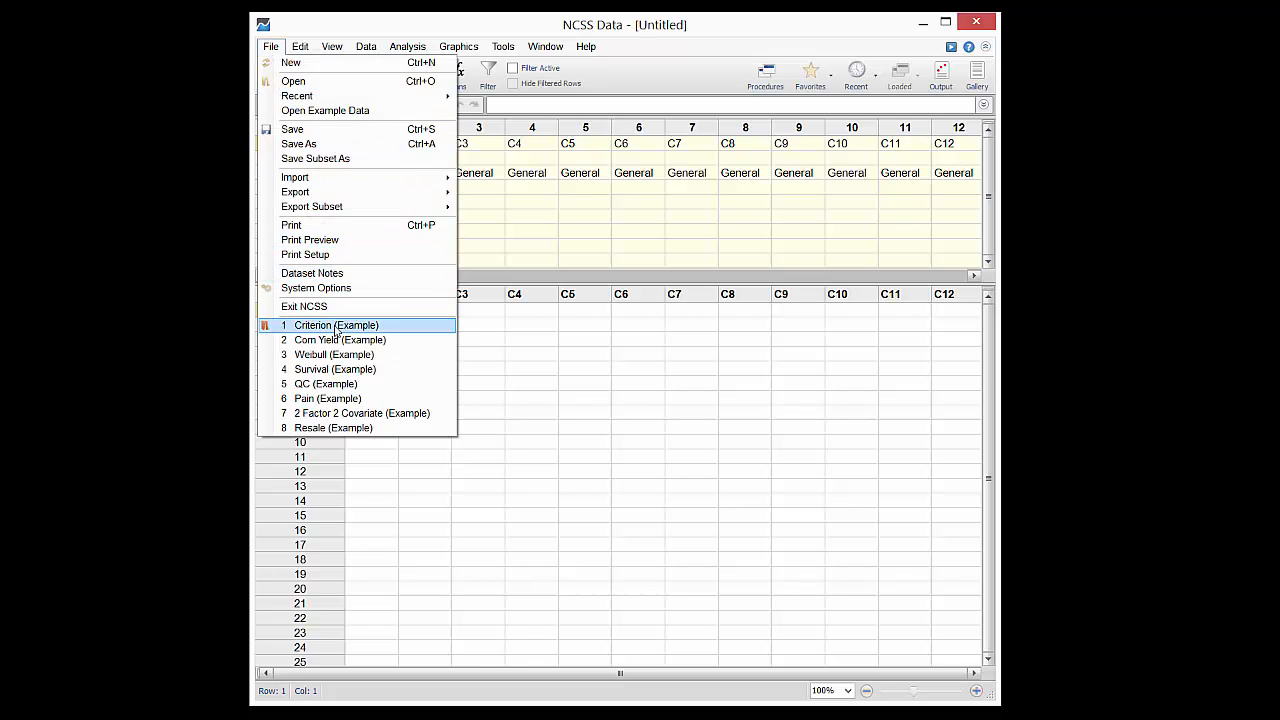
{"action": "left_click", "coordinate": [336, 325]}
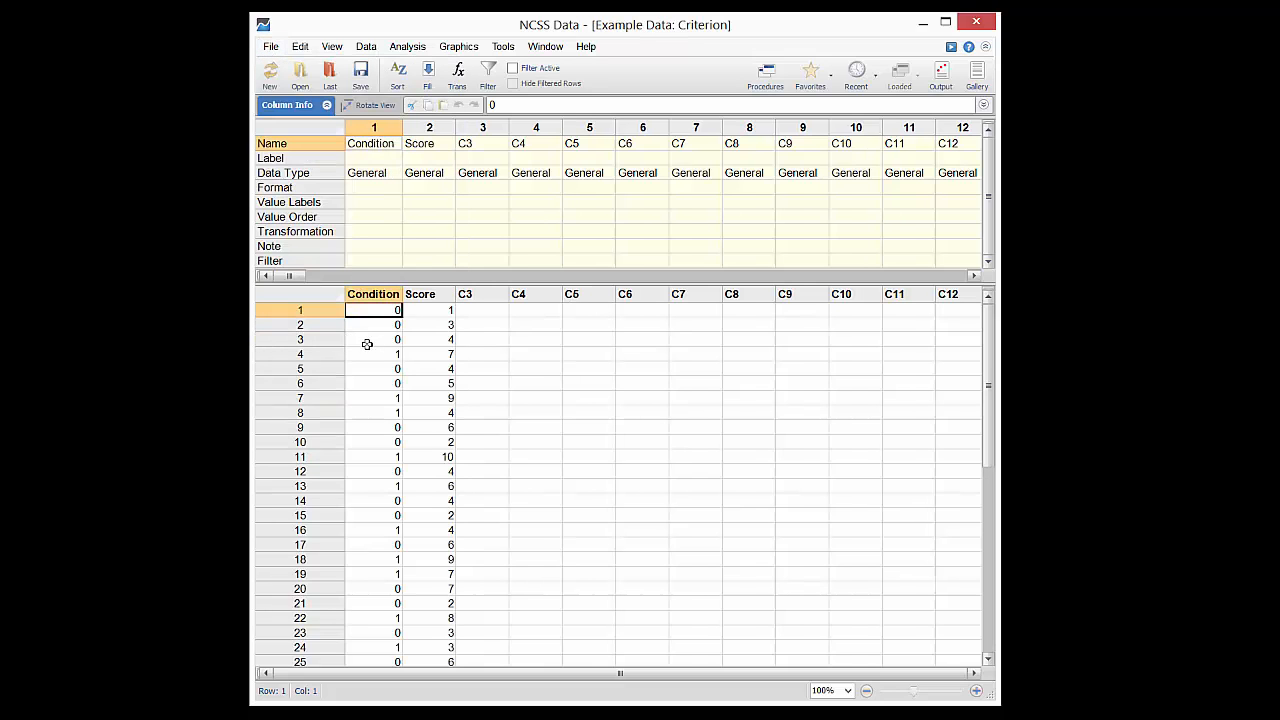
{"action": "mouse_move", "coordinate": [393, 351]}
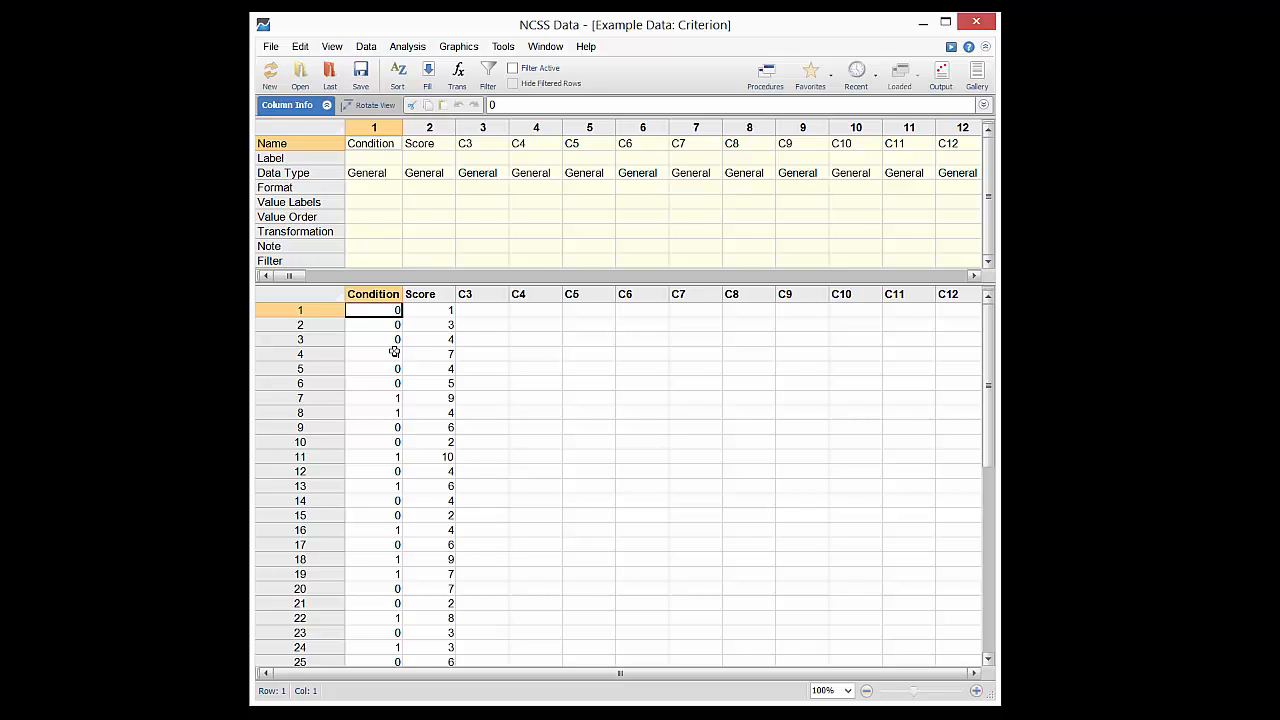
Step: Open the One ROC Curve procedure and select Condition as the condition variable
{"action": "left_click", "coordinate": [407, 46]}
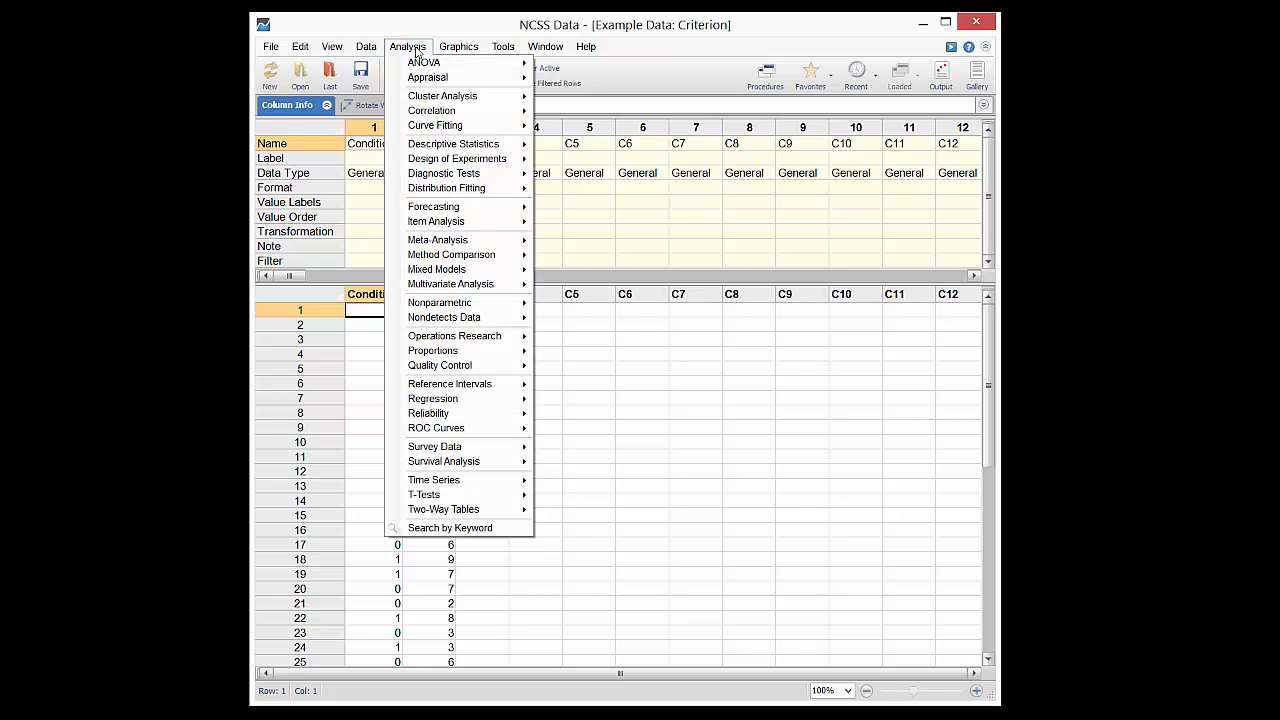
{"action": "mouse_move", "coordinate": [437, 428]}
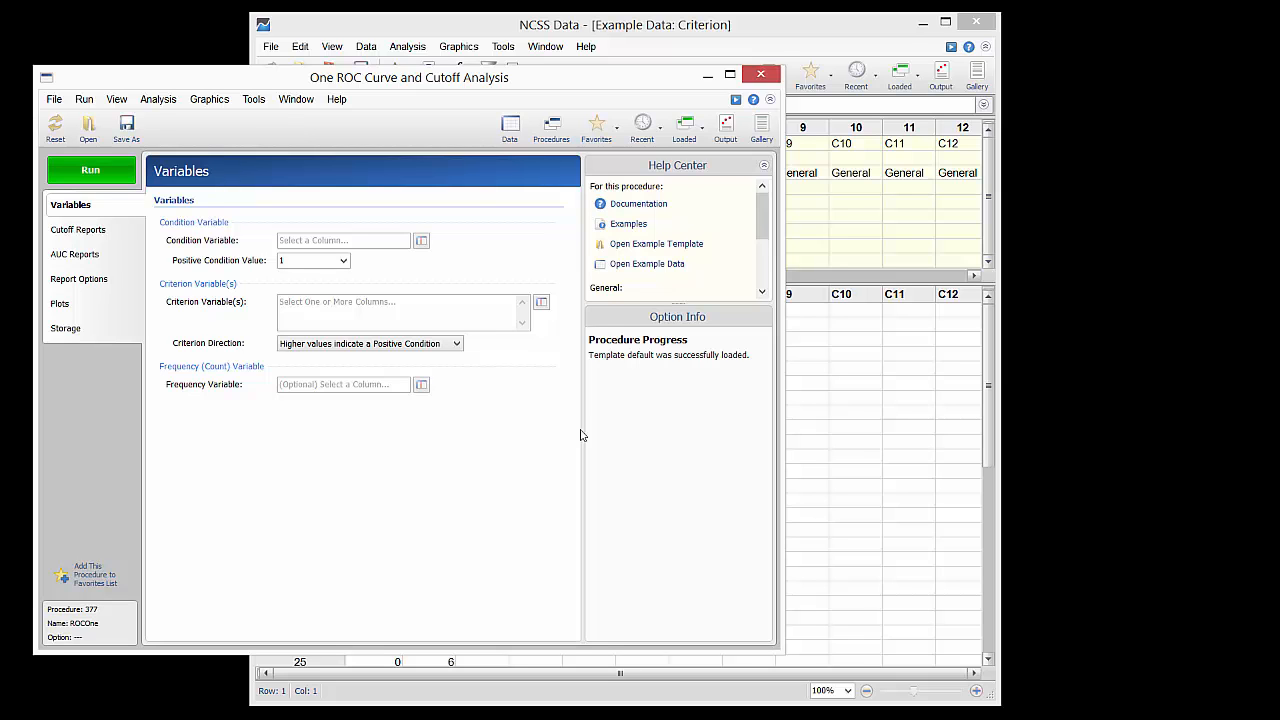
{"action": "left_click", "coordinate": [421, 240]}
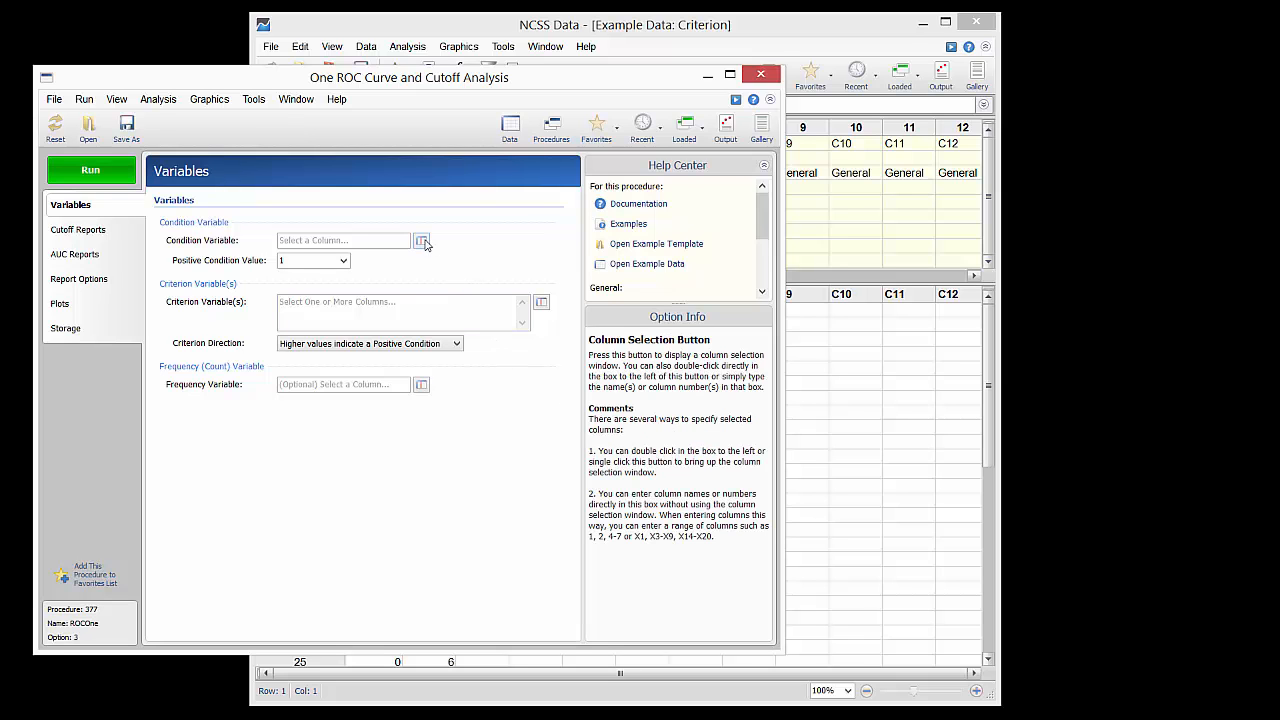
{"action": "left_click", "coordinate": [421, 241]}
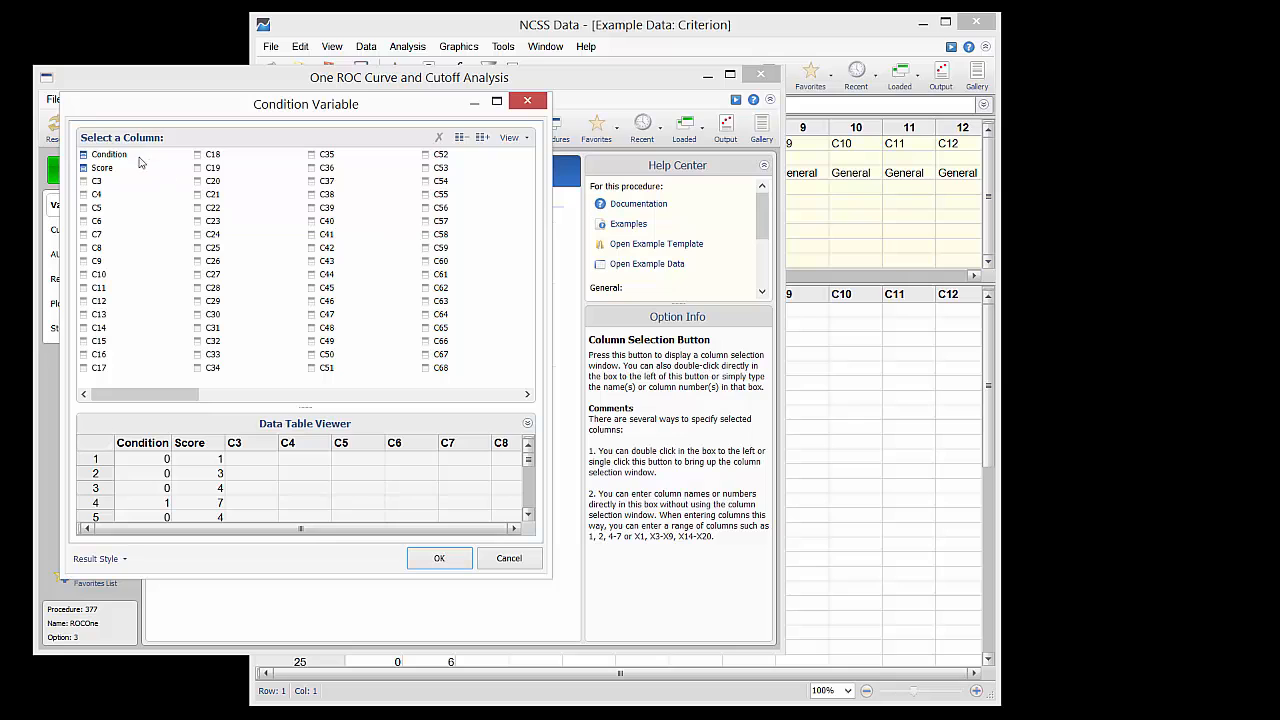
{"action": "left_click", "coordinate": [109, 154]}
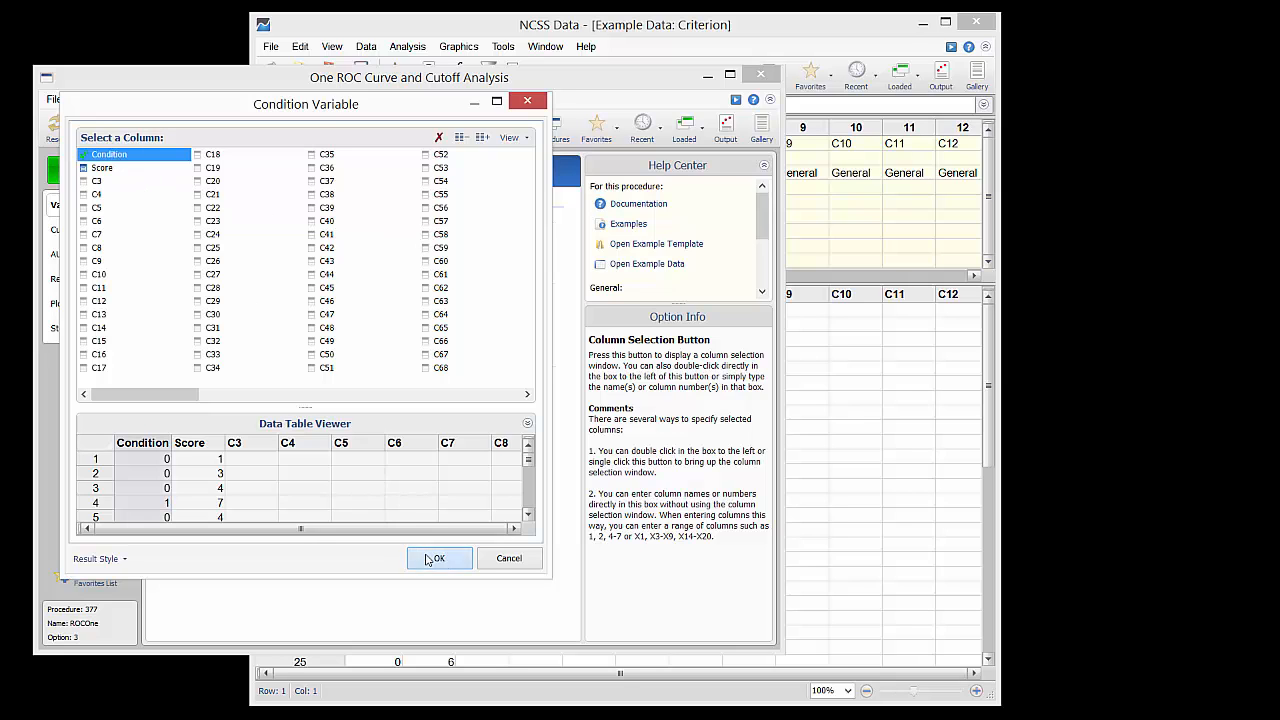
{"action": "left_click", "coordinate": [437, 558]}
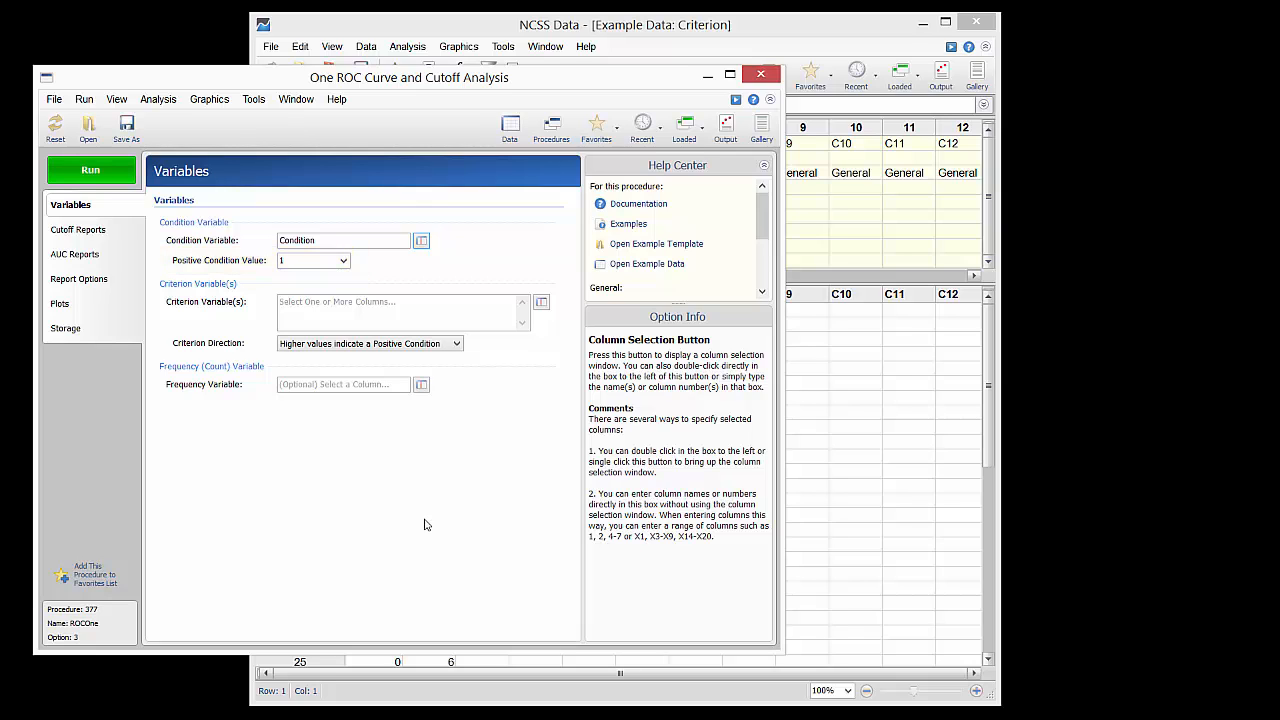
Step: Select Score as the criterion, with higher values indicating a positive condition
{"action": "left_click", "coordinate": [395, 307]}
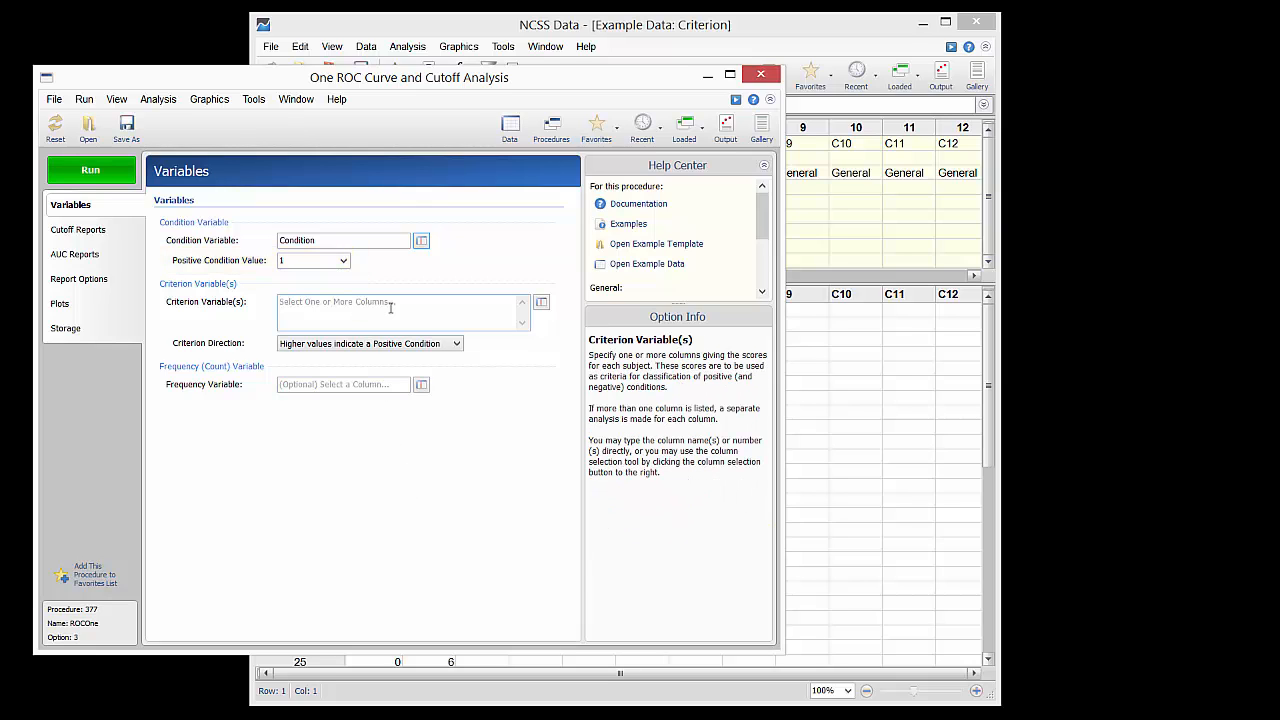
{"action": "left_click", "coordinate": [541, 302]}
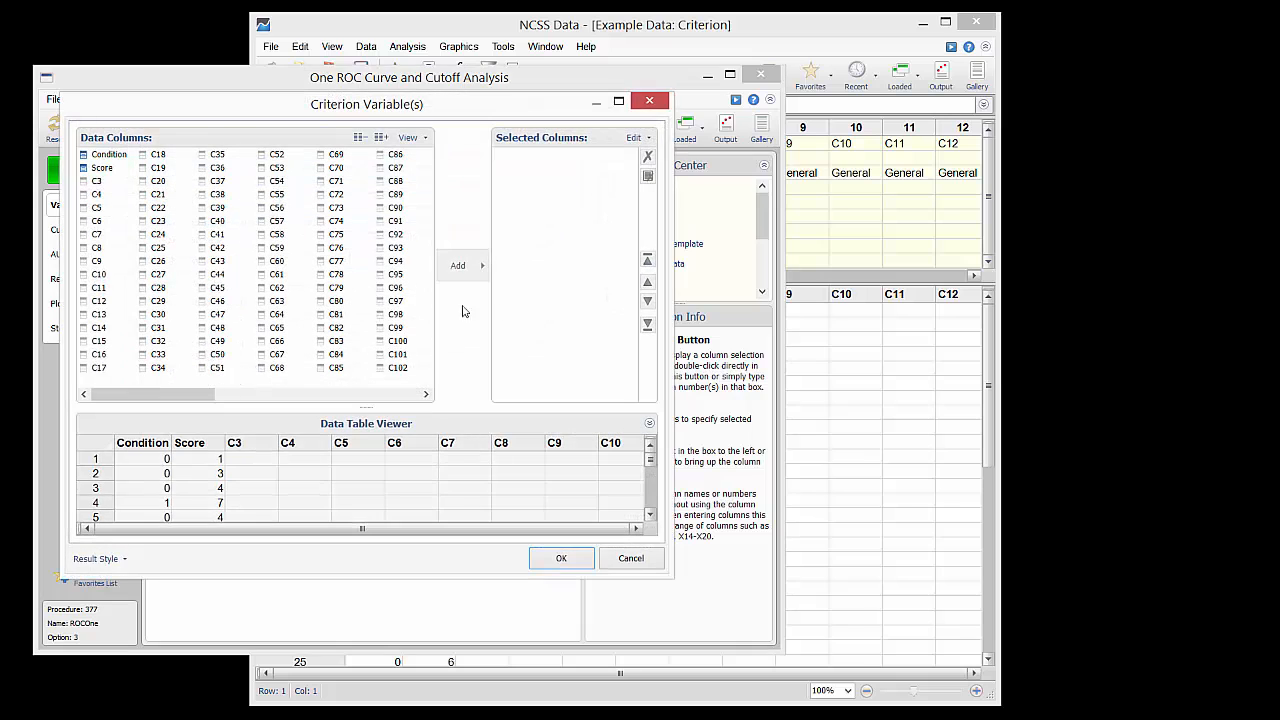
{"action": "left_click", "coordinate": [102, 167]}
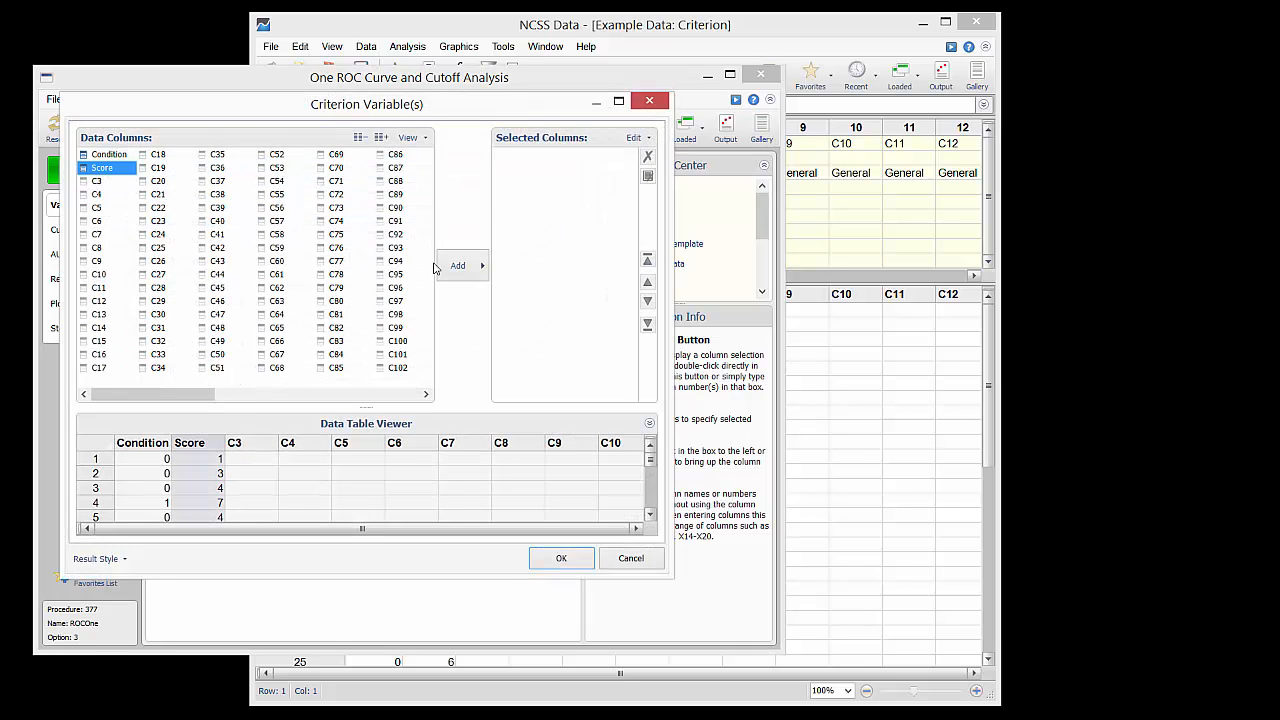
{"action": "left_click", "coordinate": [457, 247]}
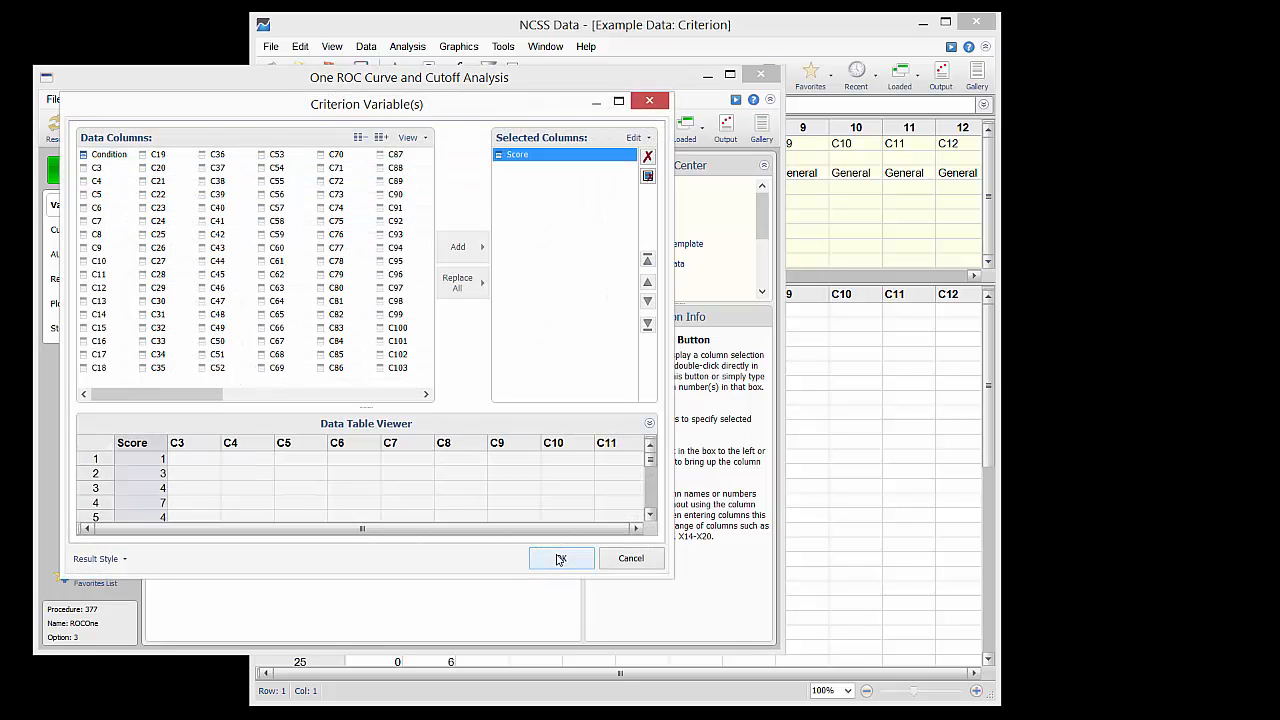
{"action": "left_click", "coordinate": [560, 558]}
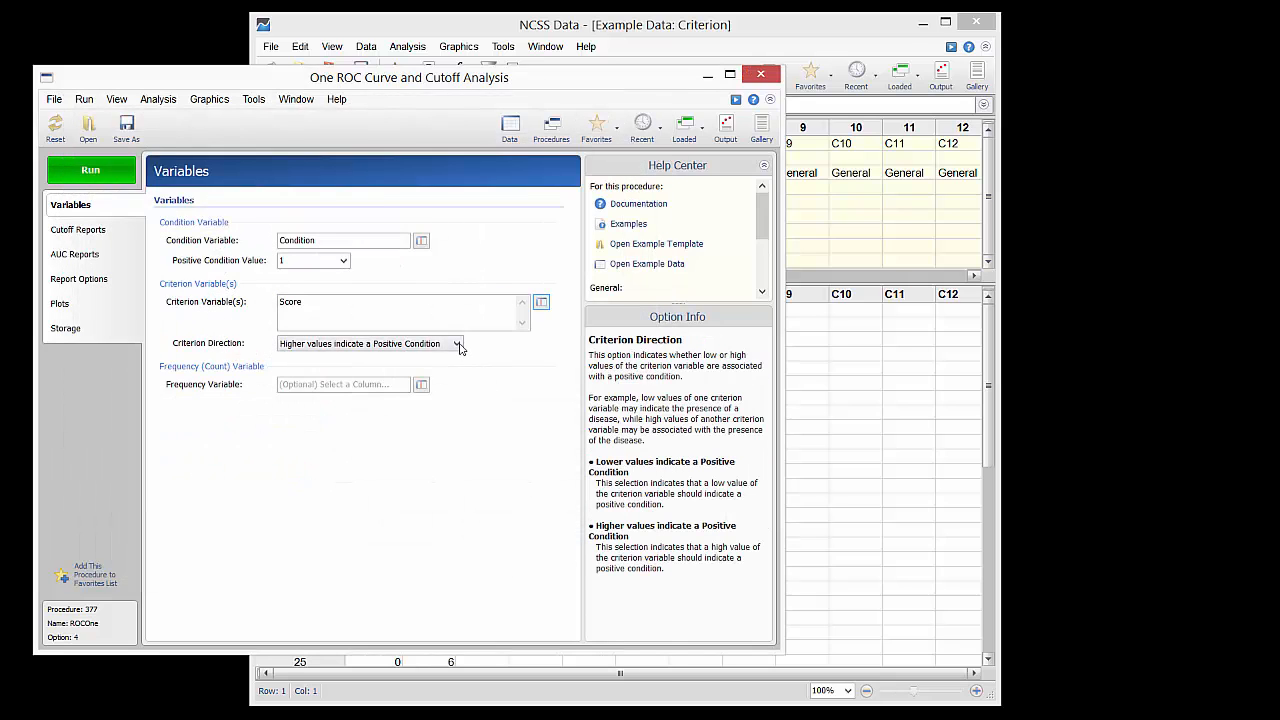
{"action": "left_click", "coordinate": [457, 343]}
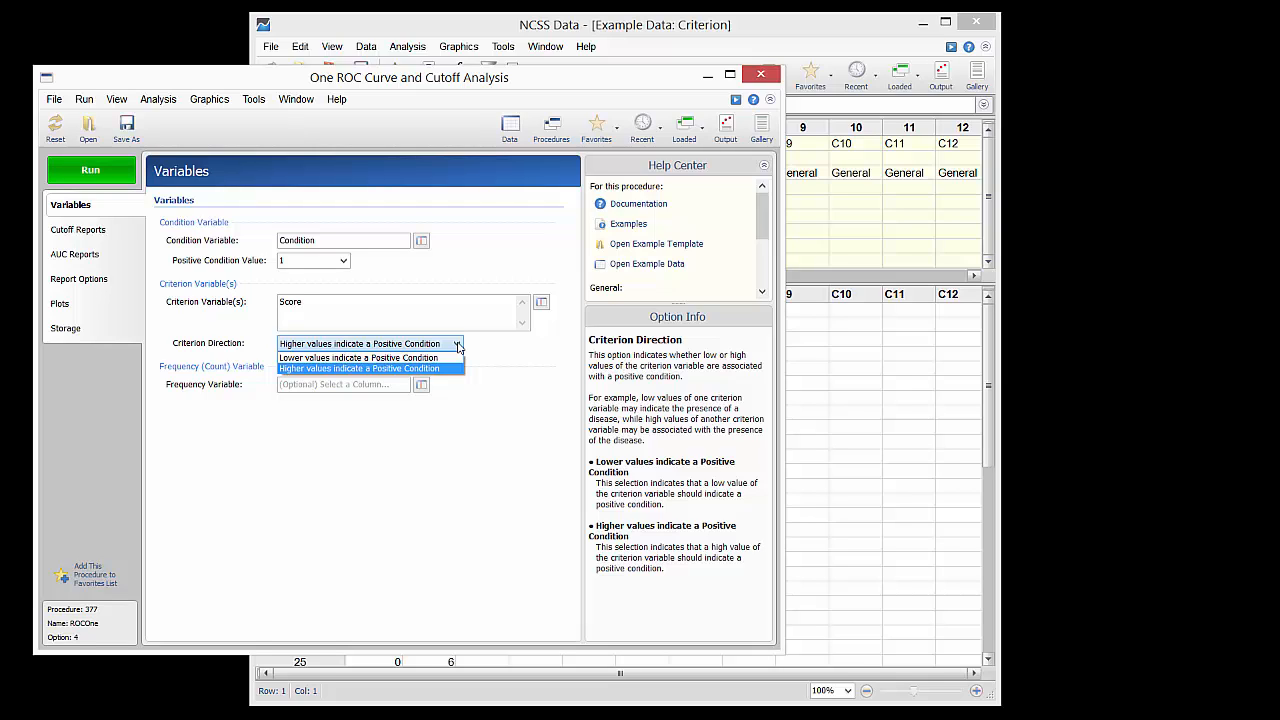
{"action": "left_click", "coordinate": [359, 368]}
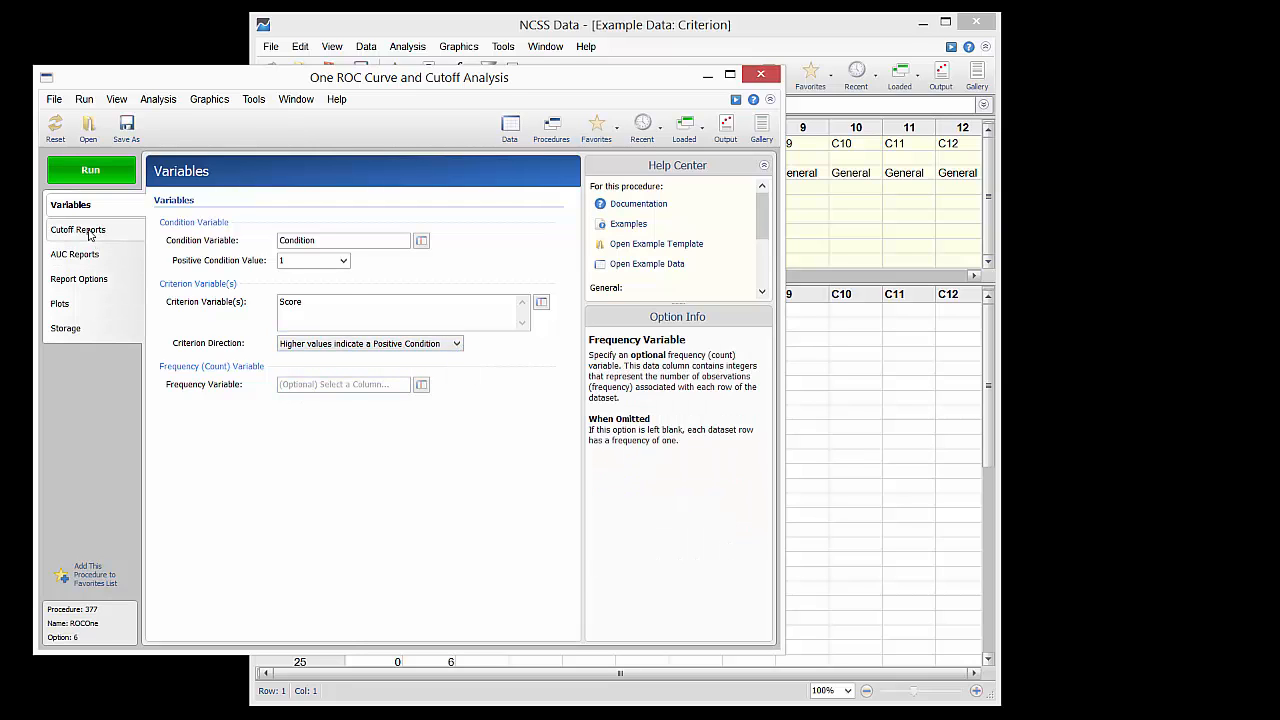
{"action": "left_click", "coordinate": [78, 229]}
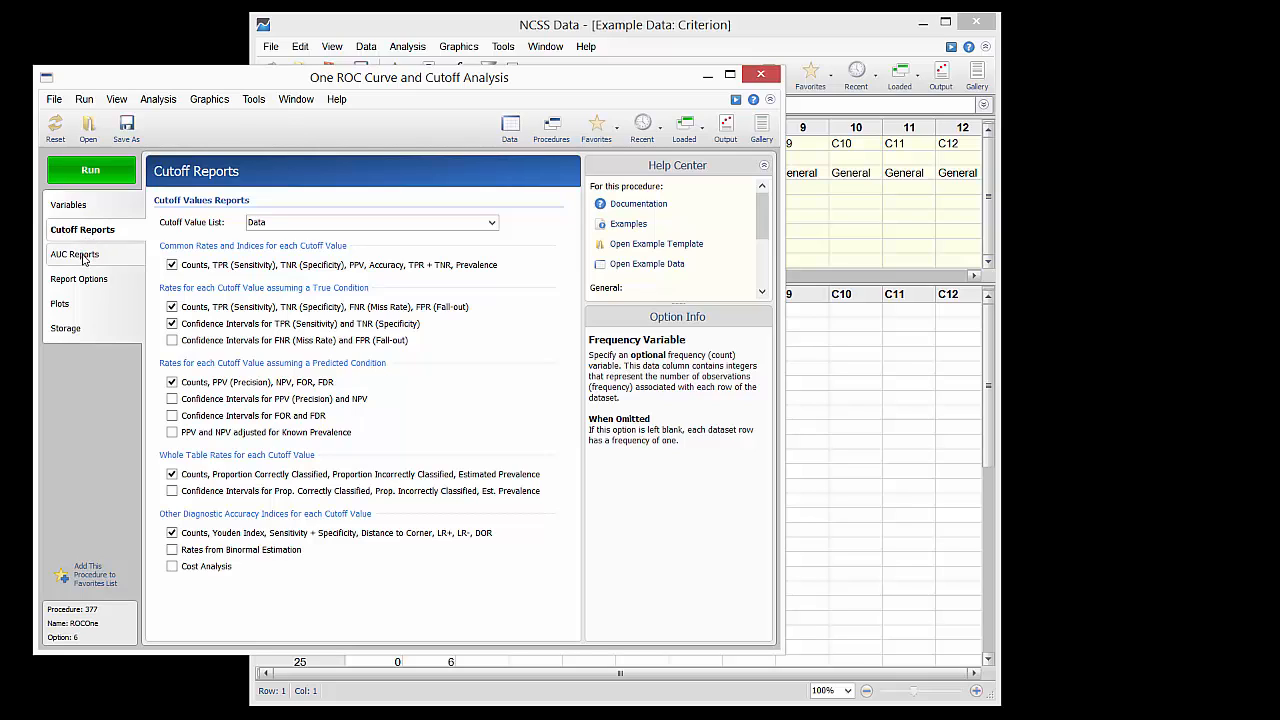
{"action": "left_click", "coordinate": [75, 254]}
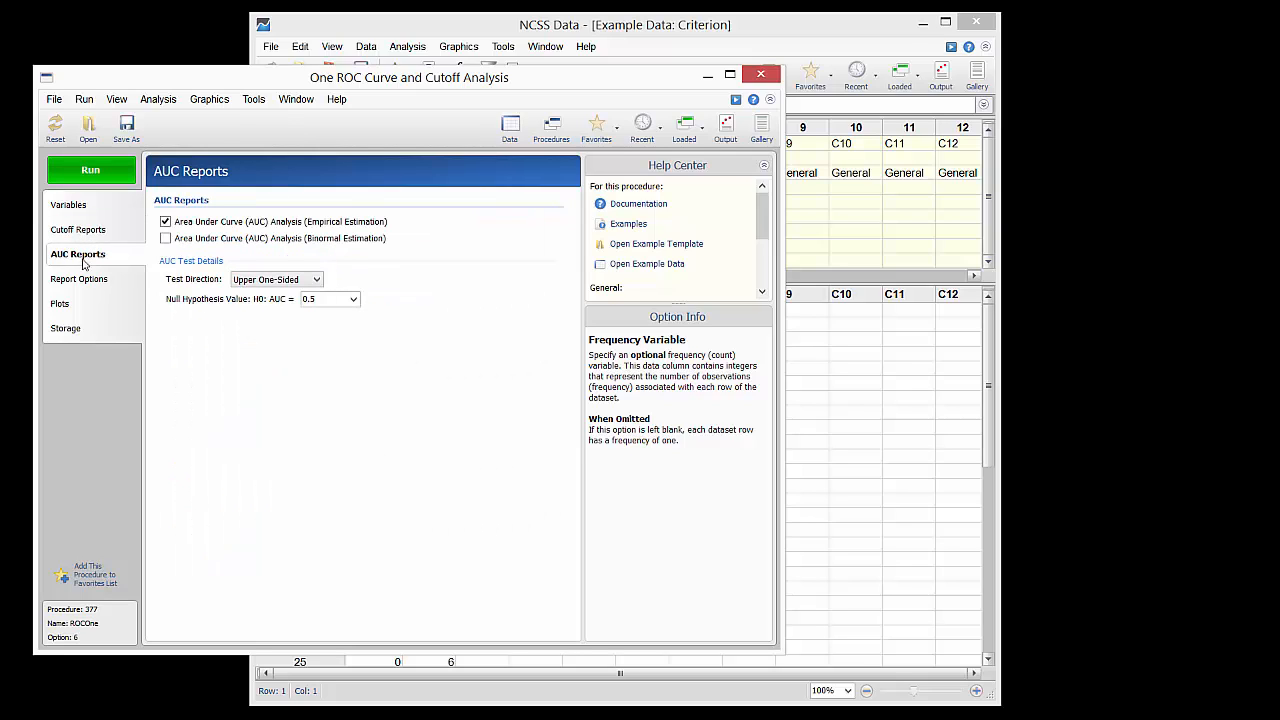
{"action": "left_click", "coordinate": [61, 303]}
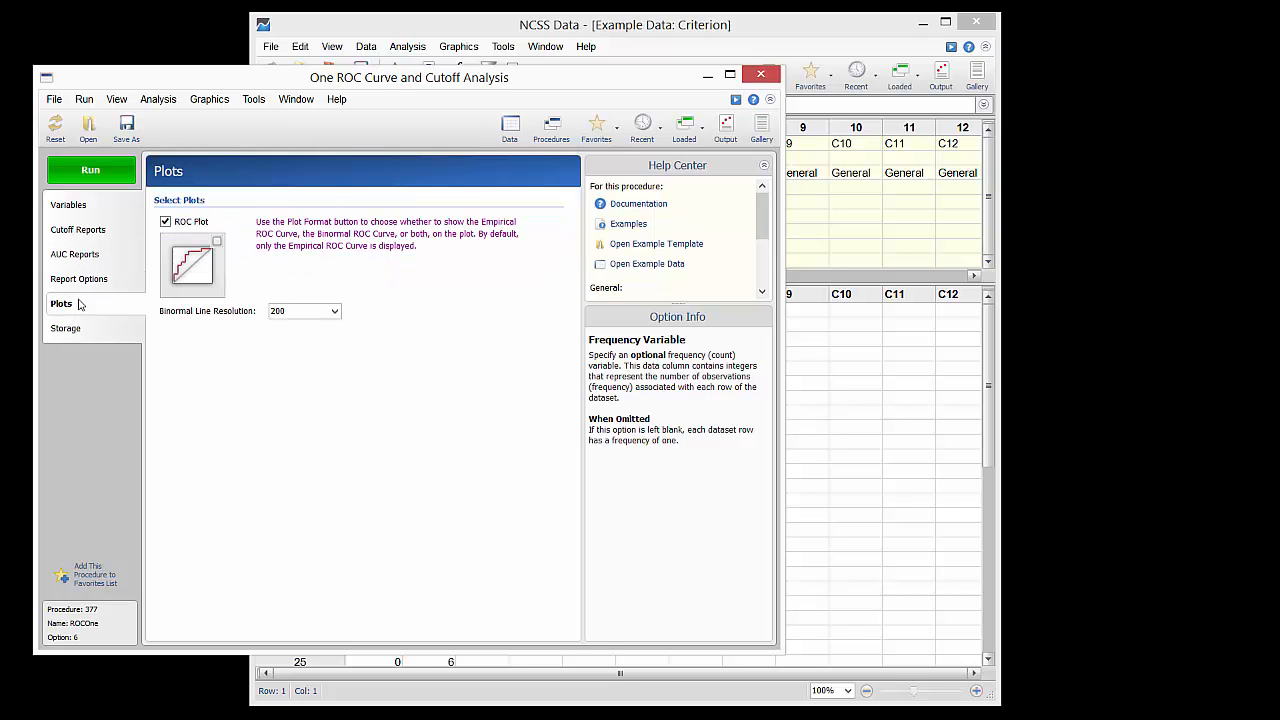
{"action": "left_click", "coordinate": [68, 204]}
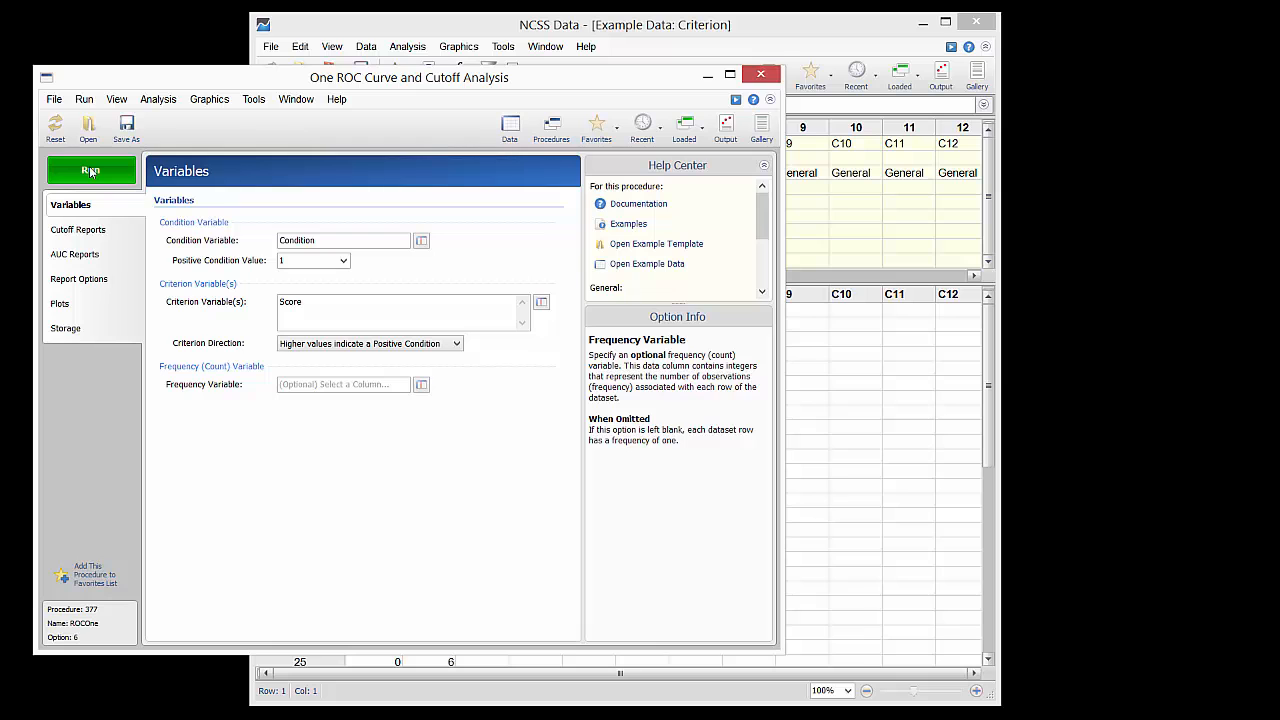
Step: Run the ROC analysis and scroll through pages 2–4 to page 5's Area Under Curve Analysis
{"action": "left_click", "coordinate": [91, 170]}
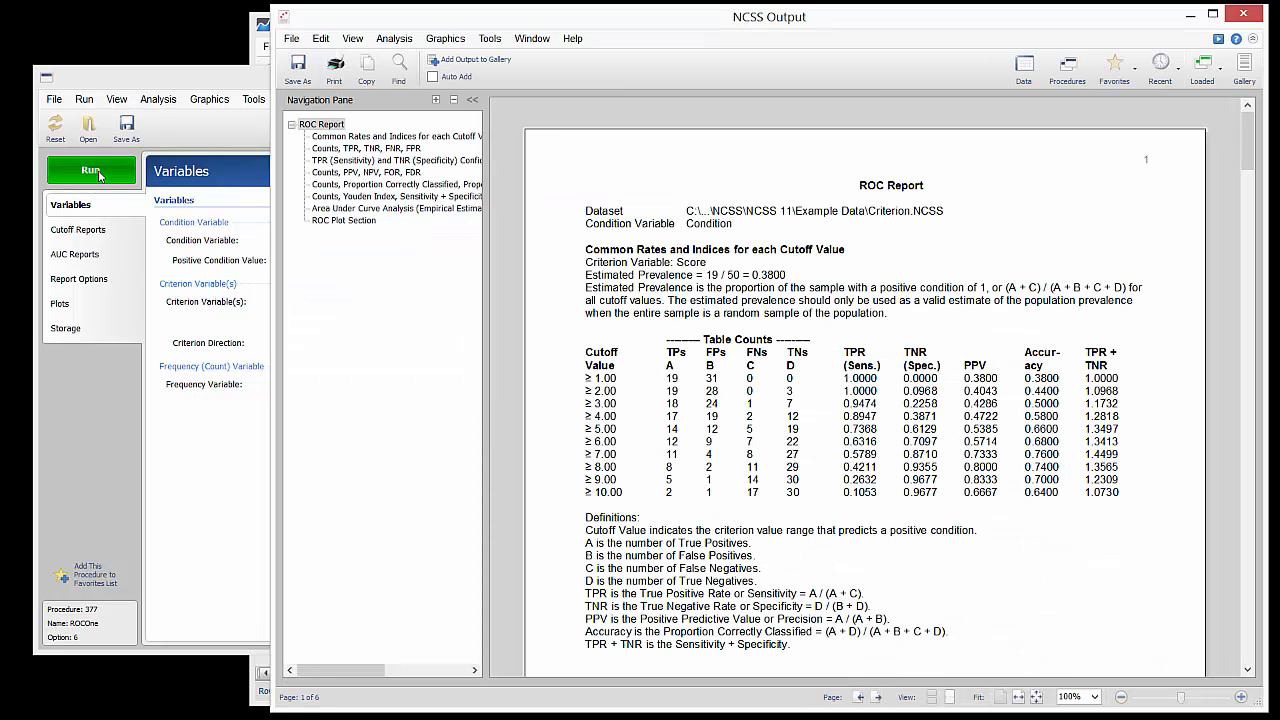
{"action": "mouse_move", "coordinate": [115, 183]}
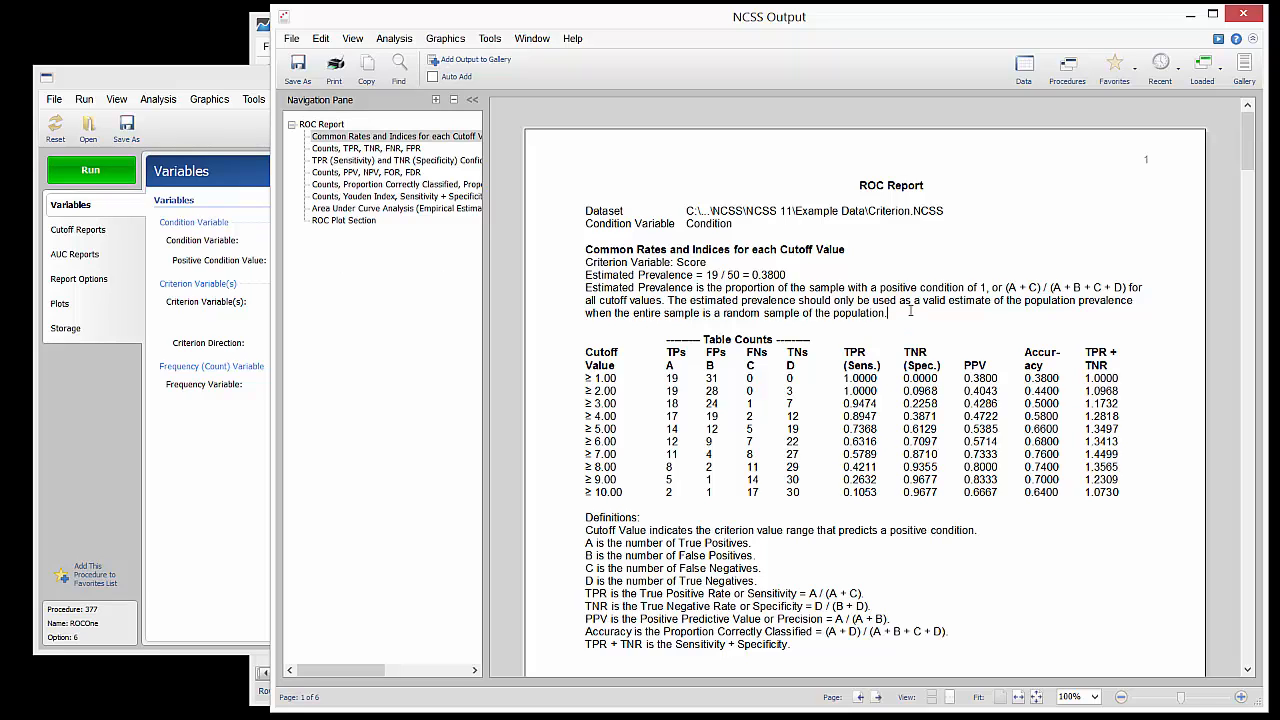
{"action": "scroll", "scroll_direction": "up", "scroll_amount": 3}
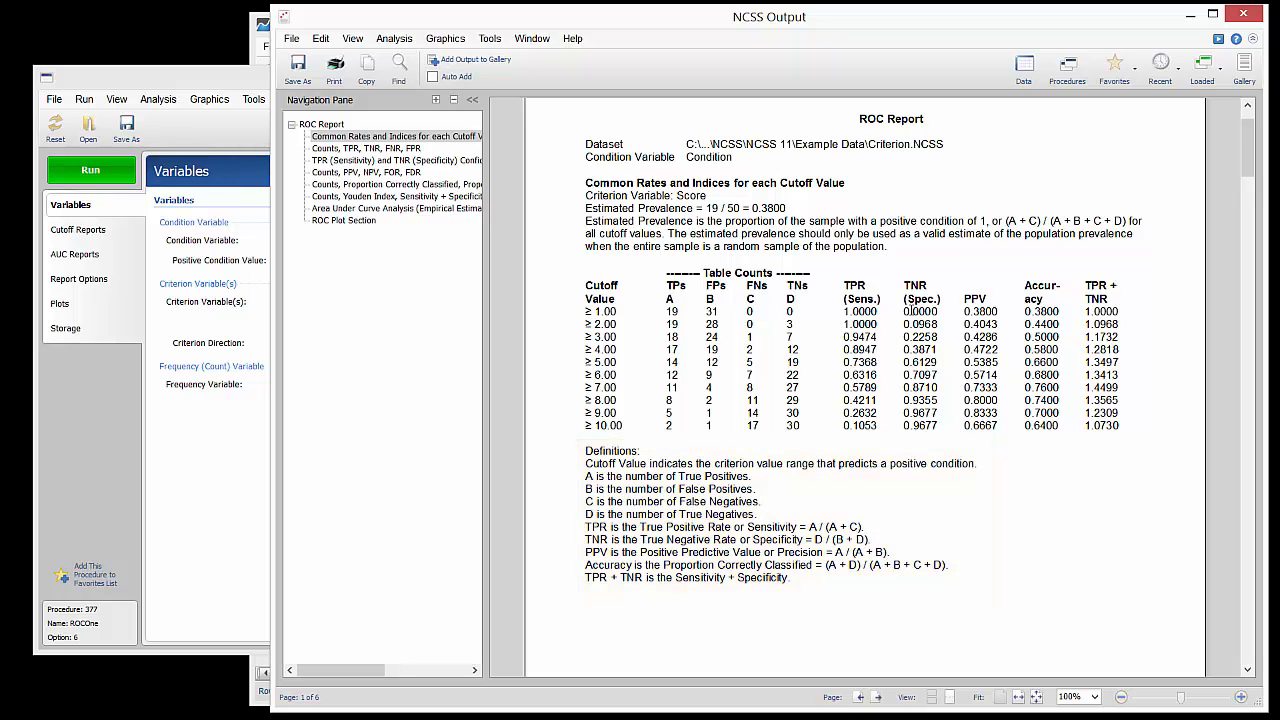
{"action": "scroll", "scroll_direction": "down", "scroll_amount": 3}
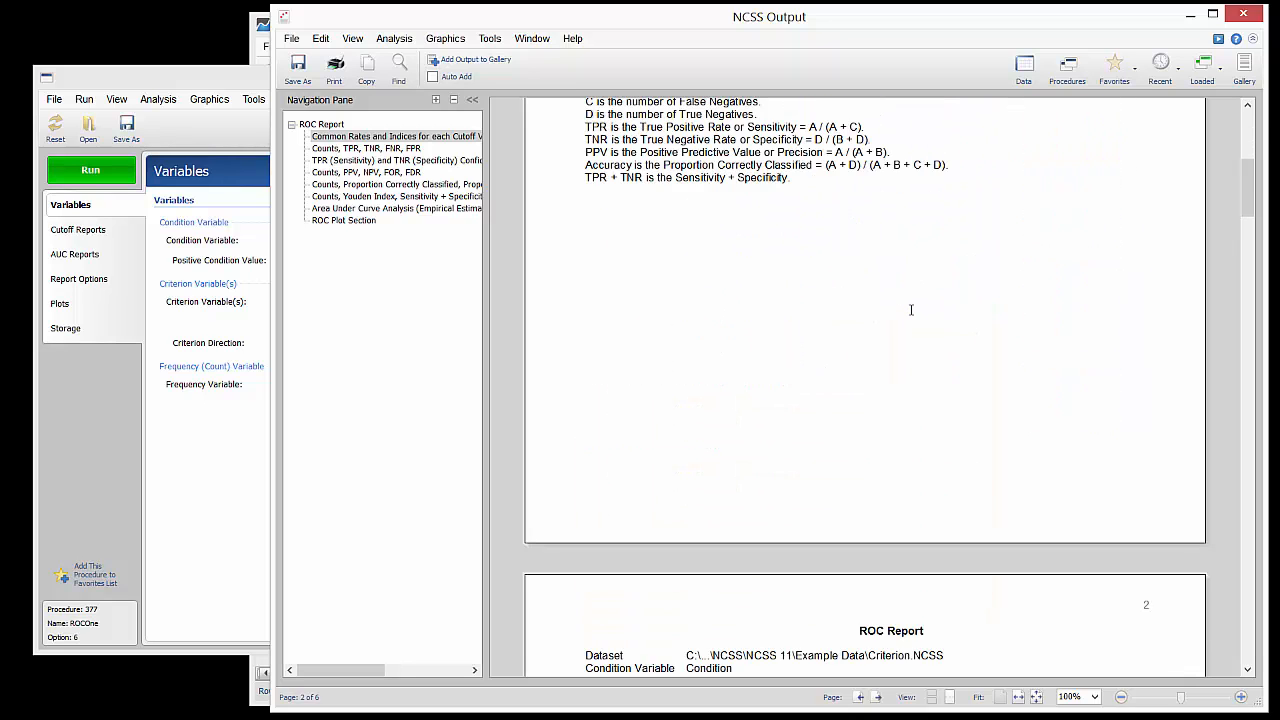
{"action": "scroll", "scroll_direction": "down", "scroll_amount": 3}
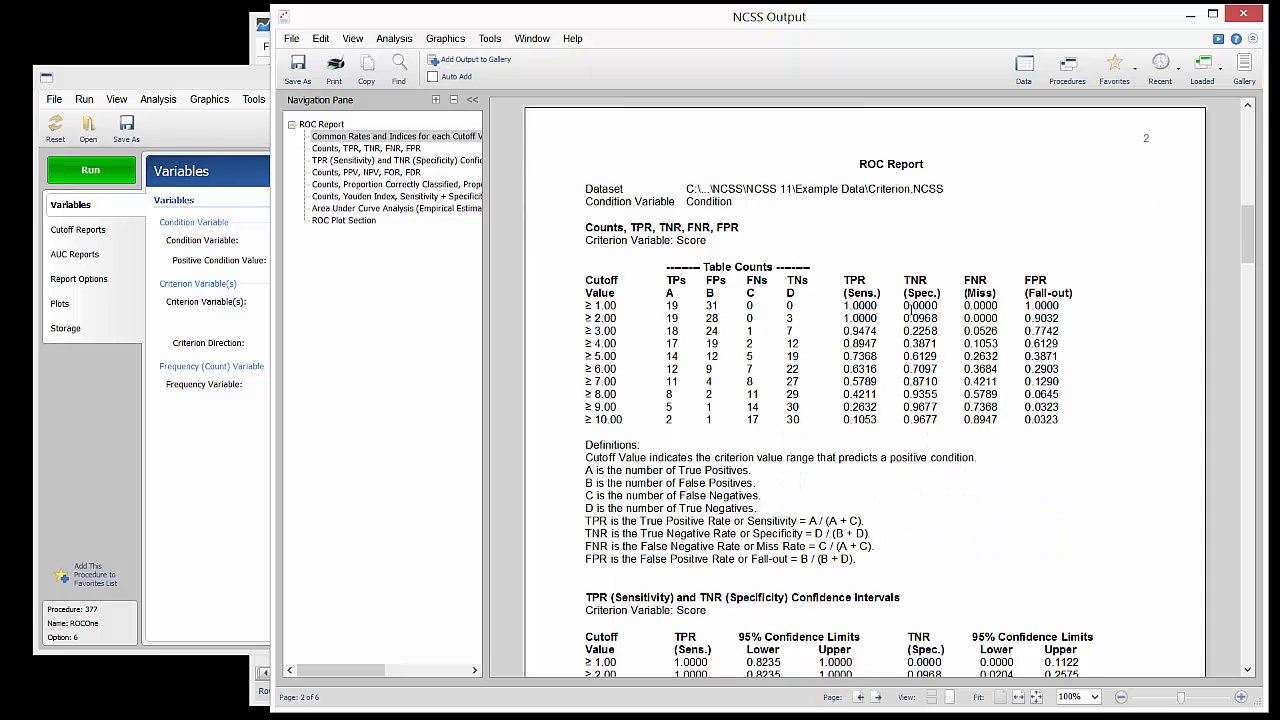
{"action": "scroll", "scroll_direction": "down", "scroll_amount": 3}
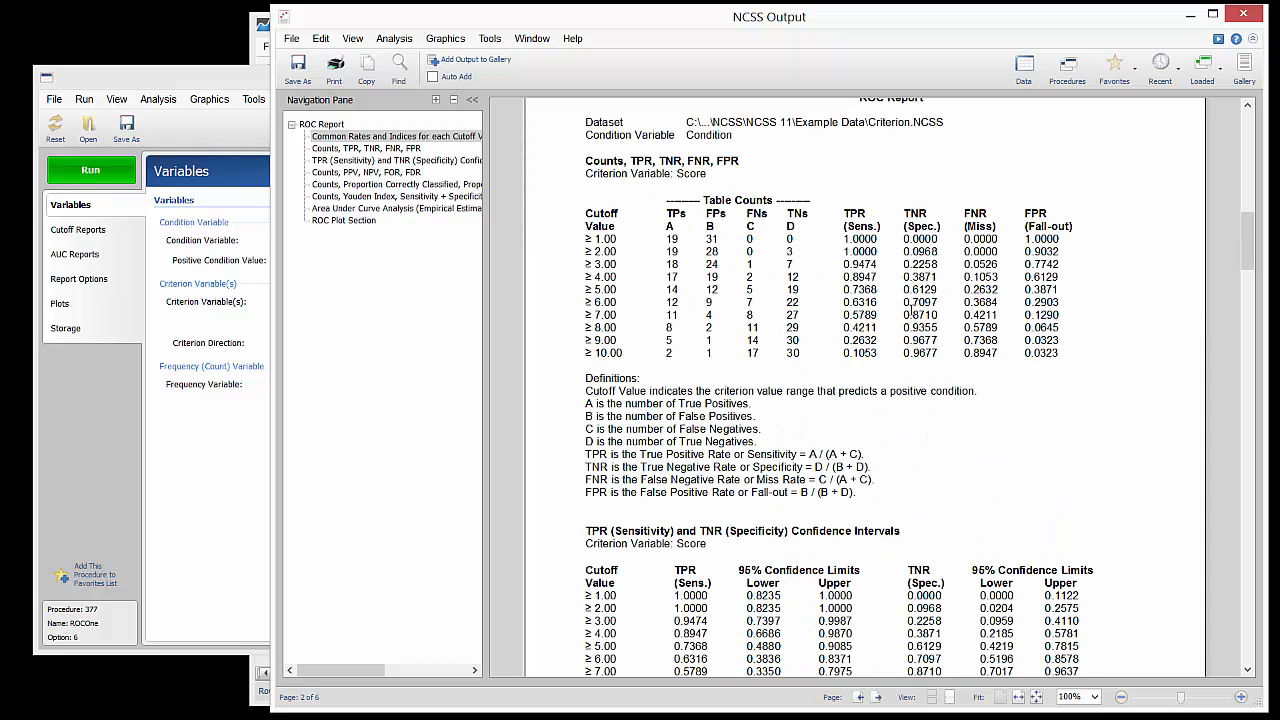
{"action": "scroll", "scroll_direction": "down", "scroll_amount": 3}
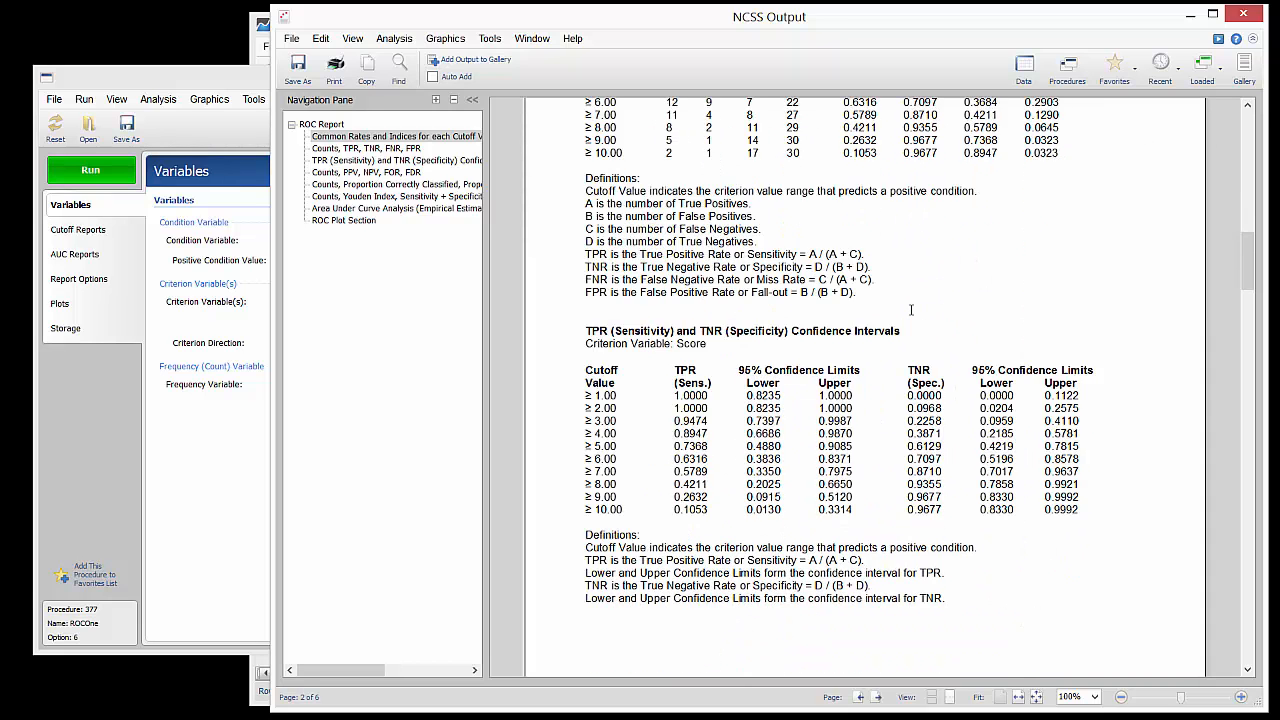
{"action": "scroll", "scroll_direction": "down", "scroll_amount": 3}
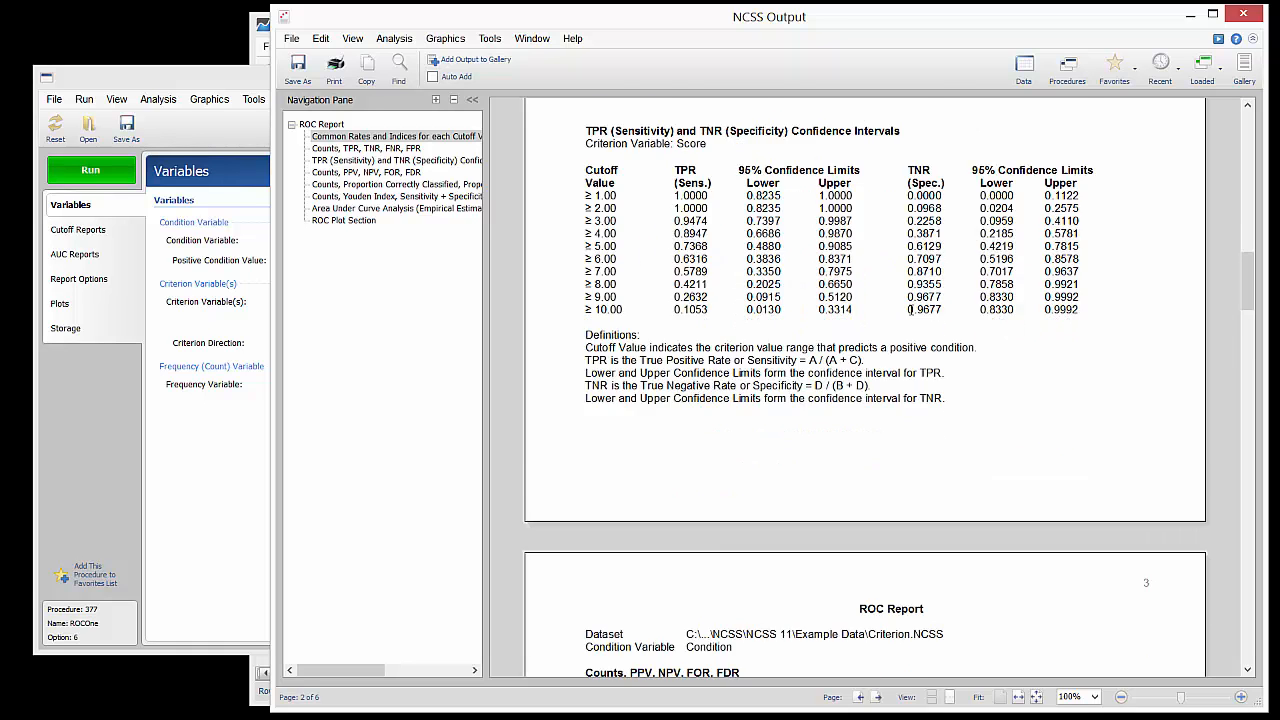
{"action": "scroll", "scroll_direction": "down", "scroll_amount": 3}
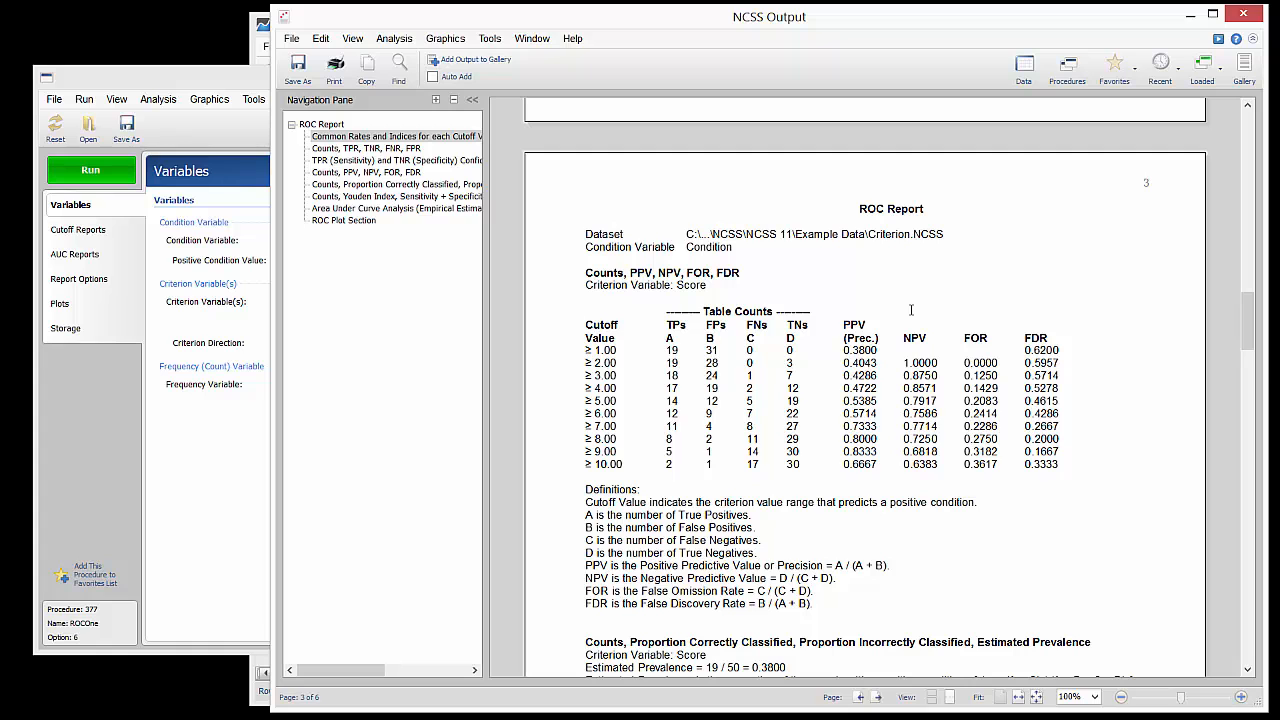
{"action": "scroll", "scroll_direction": "down", "scroll_amount": 3}
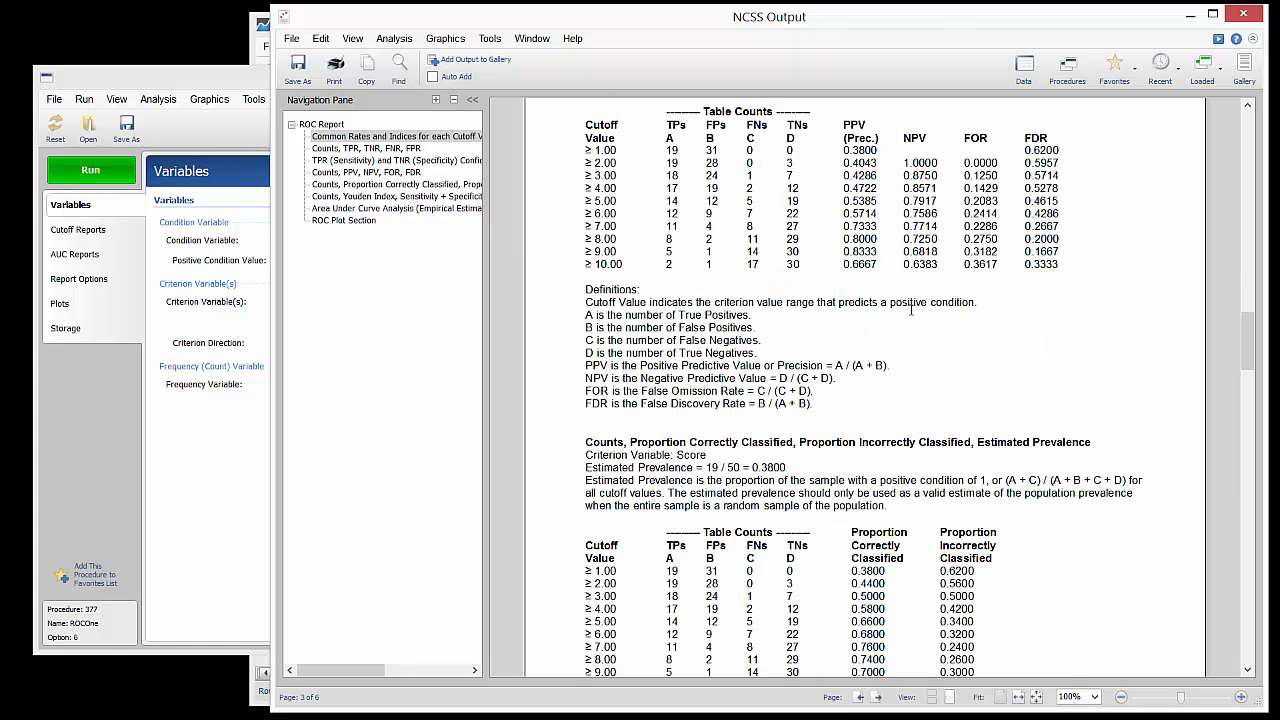
{"action": "scroll", "scroll_direction": "down", "scroll_amount": 3}
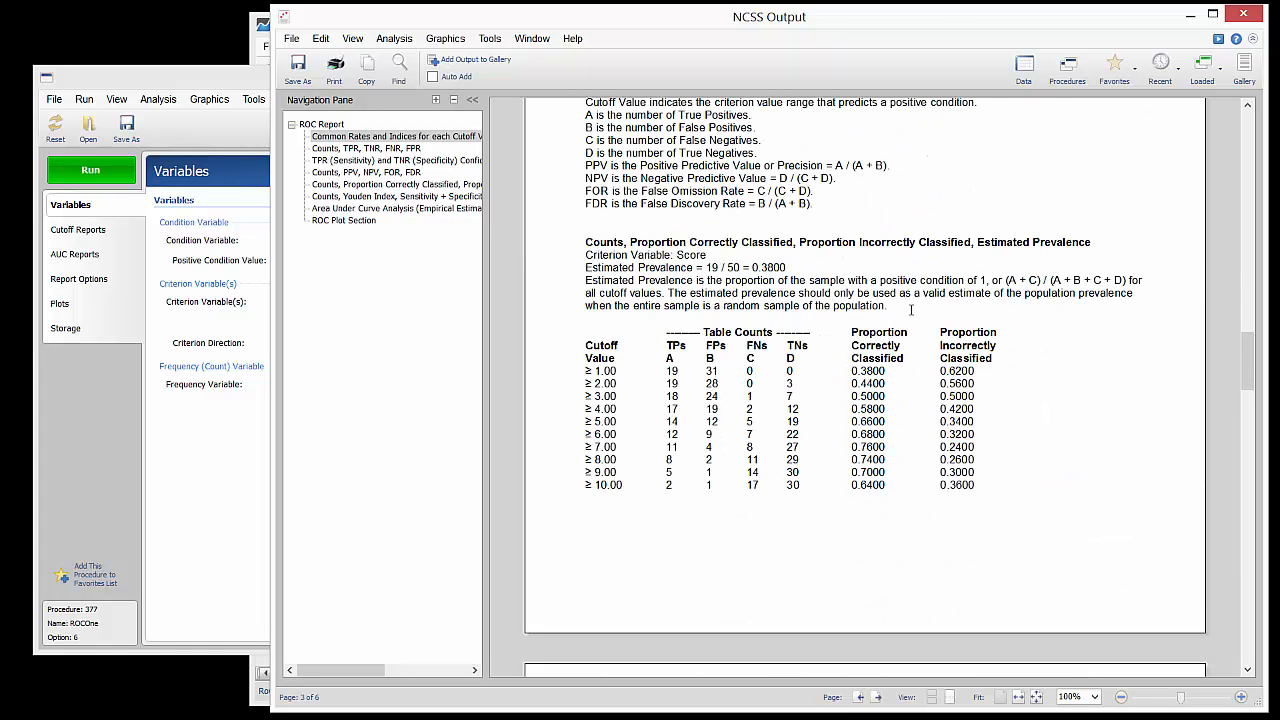
{"action": "scroll", "scroll_direction": "down", "scroll_amount": 3}
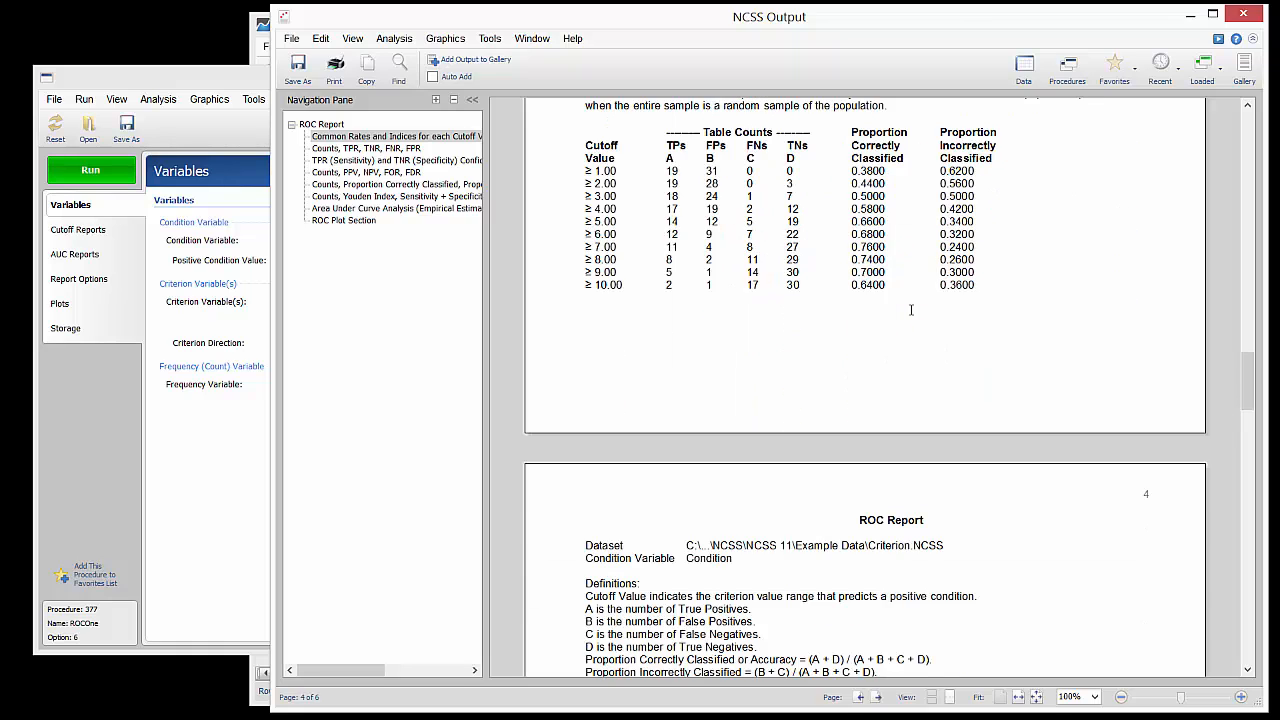
{"action": "scroll", "scroll_direction": "down", "scroll_amount": 3}
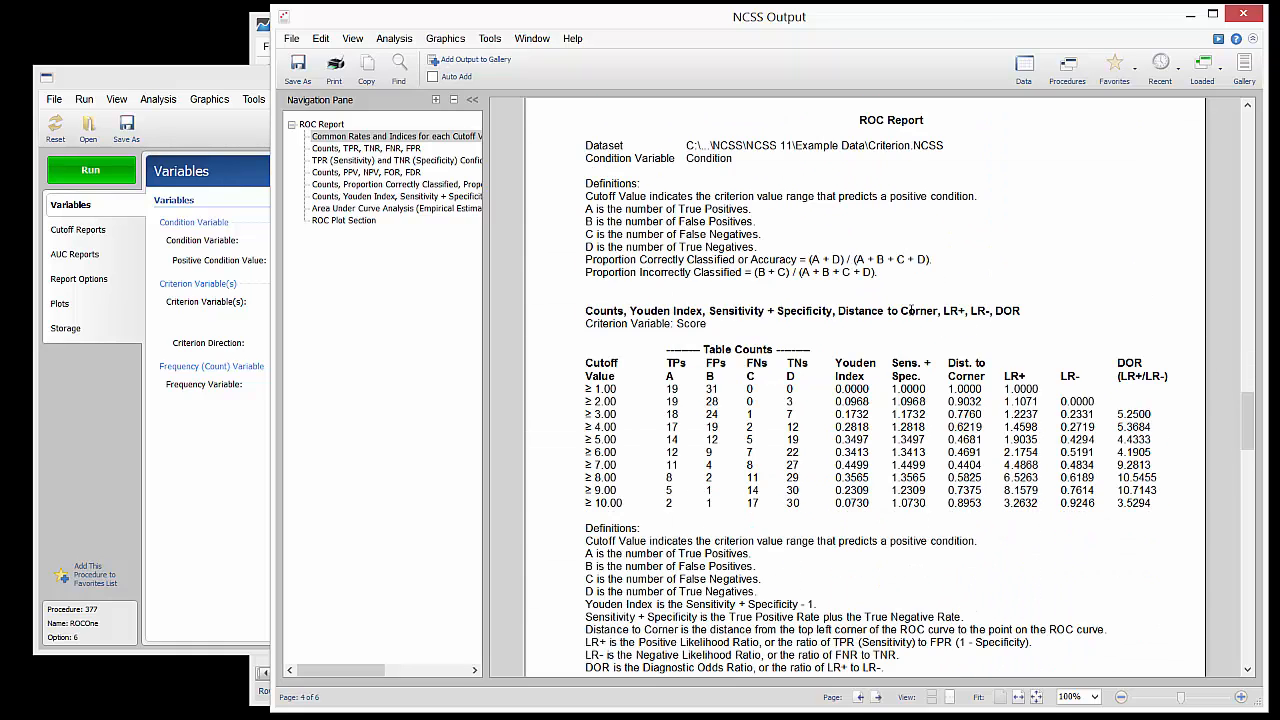
{"action": "scroll", "scroll_direction": "down", "scroll_amount": 3}
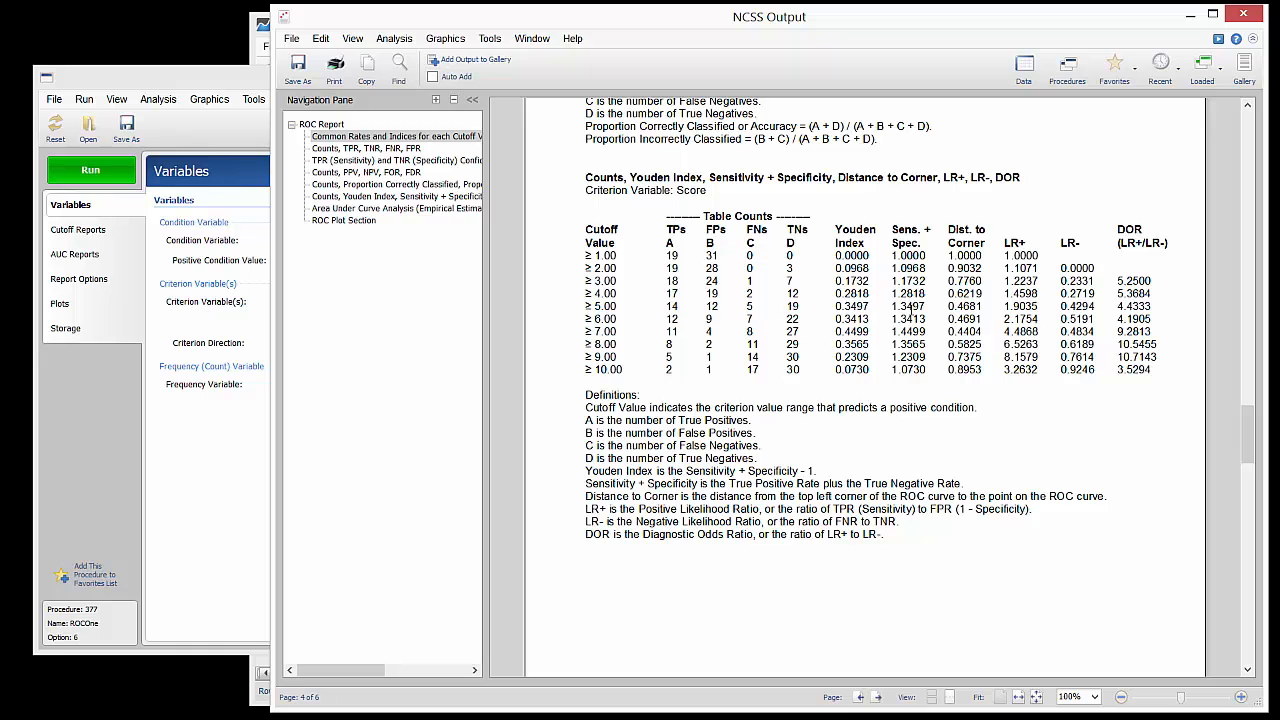
{"action": "scroll", "scroll_direction": "down", "scroll_amount": 3}
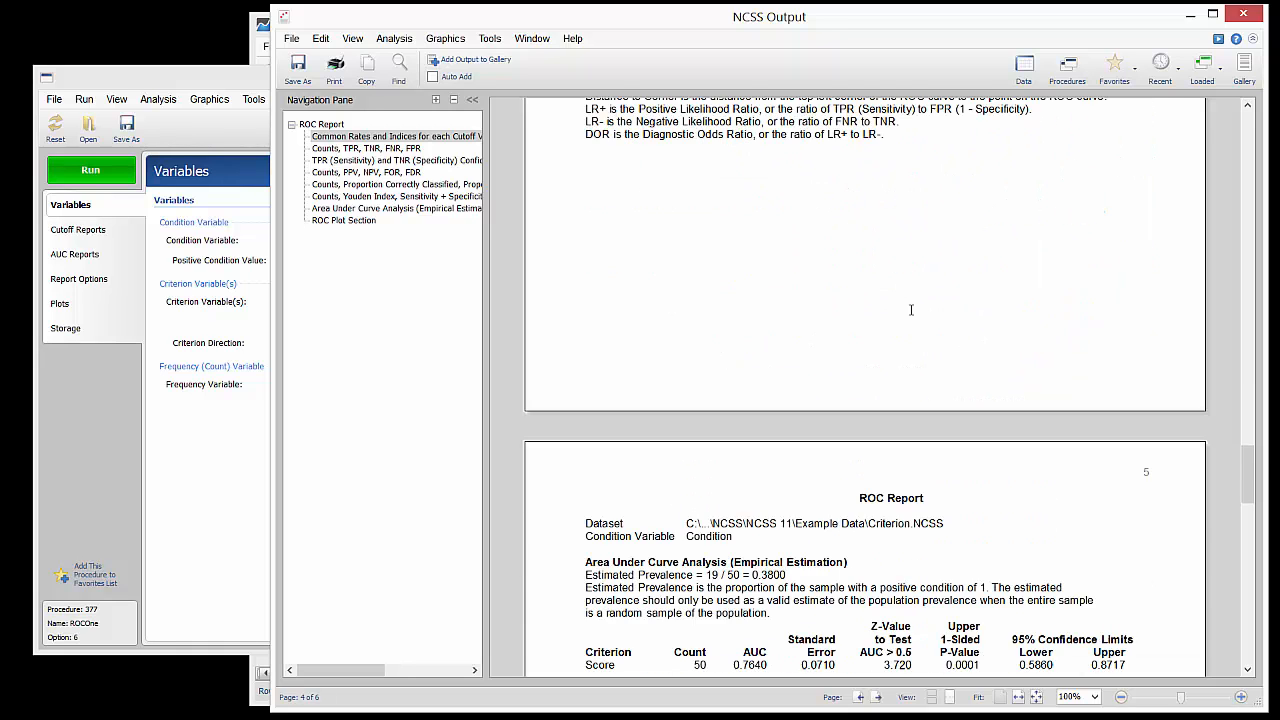
Step: Review the AUC table (0.7640, p-value 0.0001, 95% limits 0.5860–0.8717) and its definitions
{"action": "scroll", "scroll_direction": "down", "scroll_amount": 3}
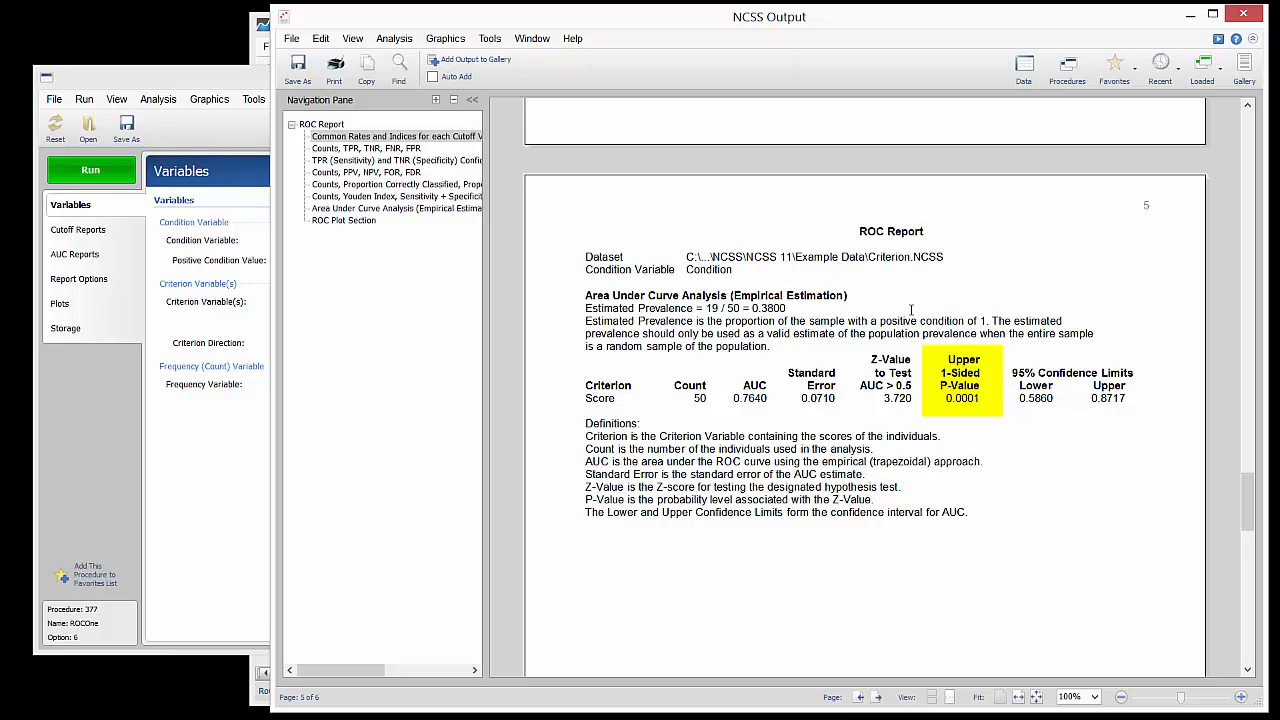
{"action": "left_click", "coordinate": [962, 380]}
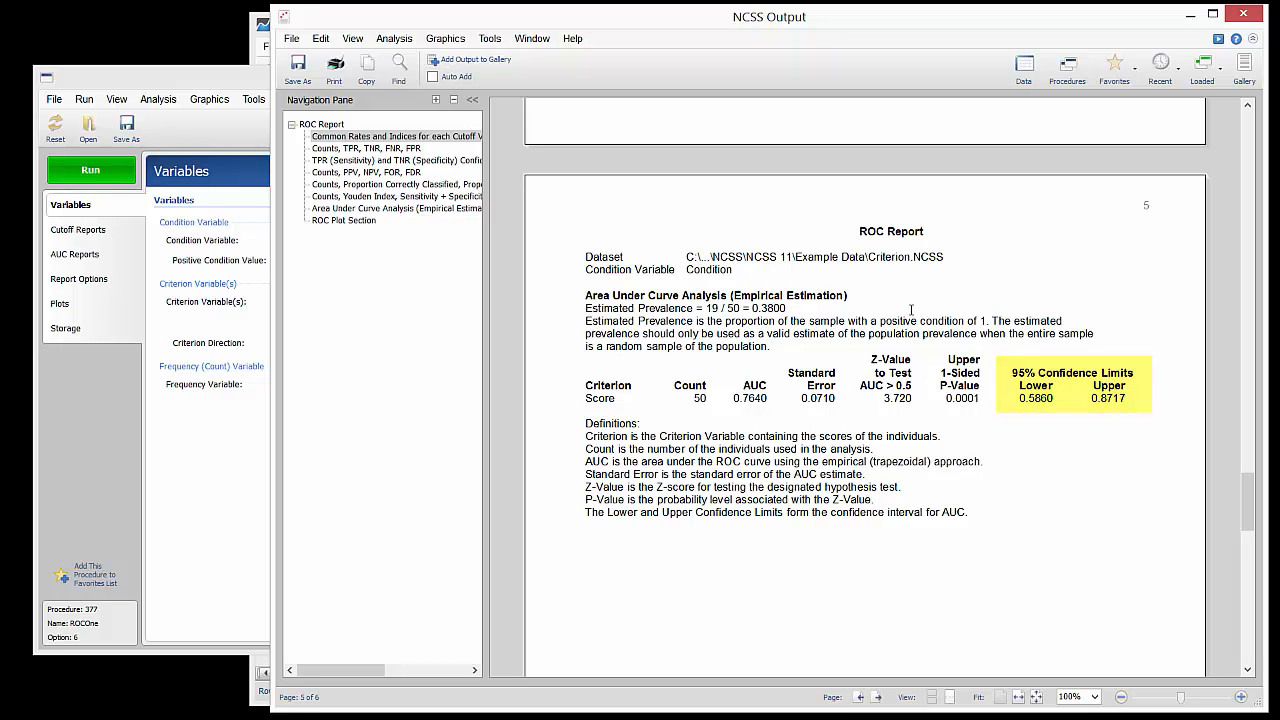
{"action": "scroll", "scroll_direction": "down", "scroll_amount": 3}
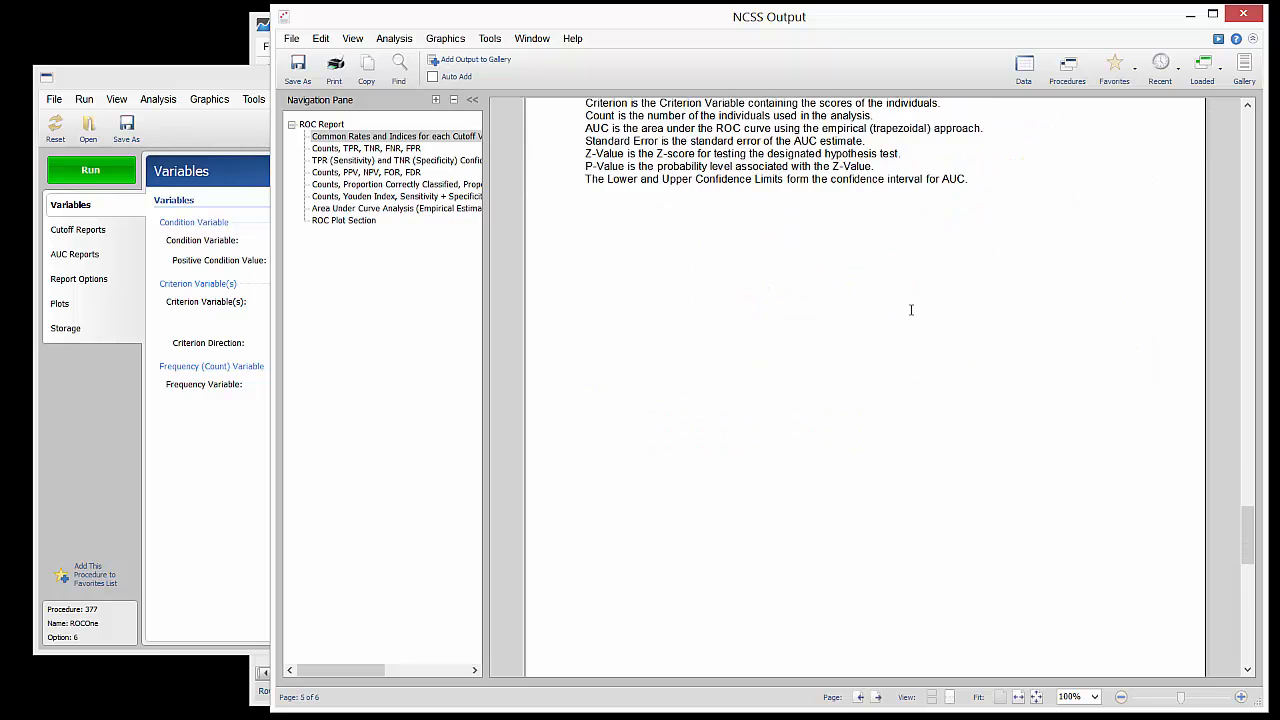
Step: Scroll to page 6 to view the ROC Curve of Condition against the diagonal reference line
{"action": "scroll", "scroll_direction": "down", "scroll_amount": 3}
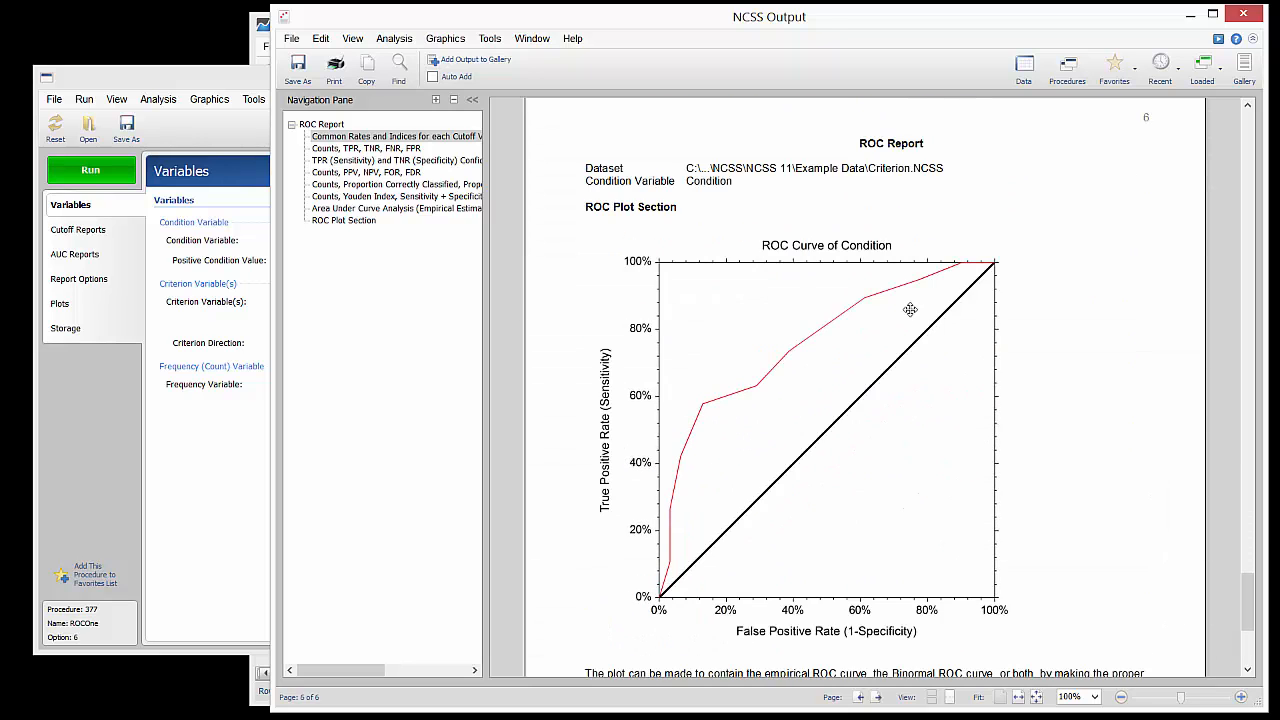
{"action": "scroll", "scroll_direction": "down", "scroll_amount": 3}
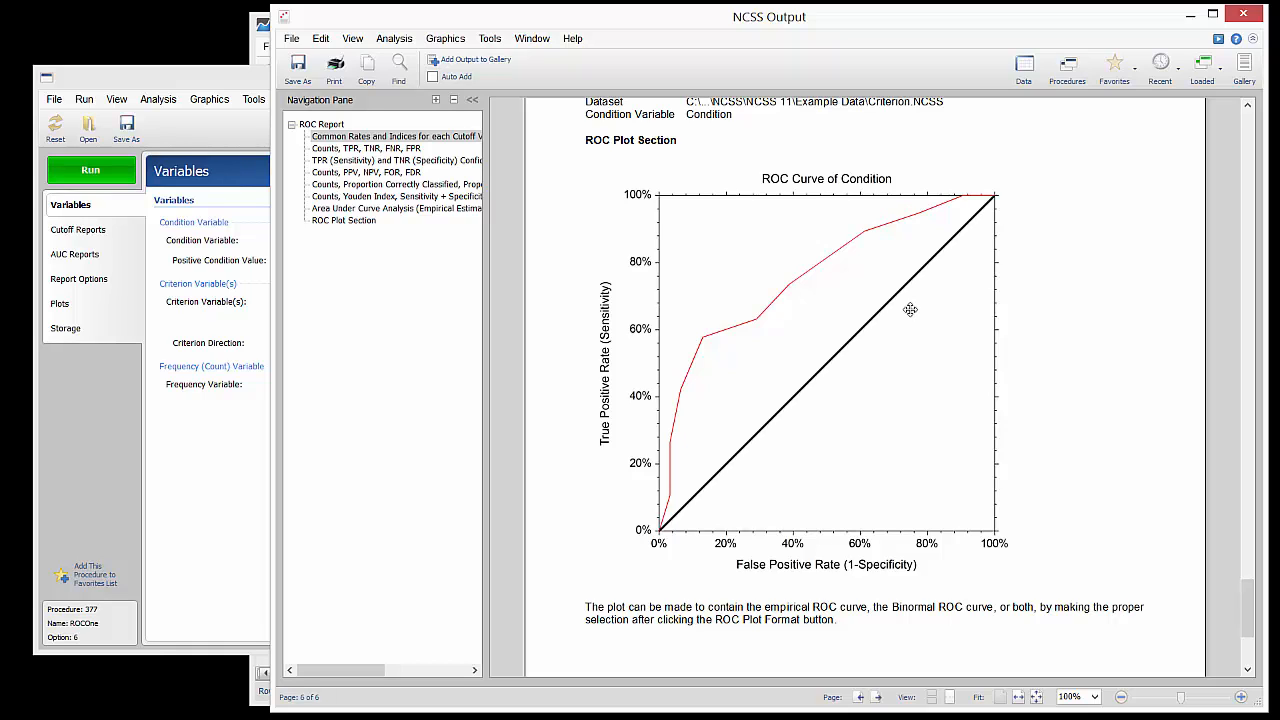
{"action": "mouse_move", "coordinate": [1233, 601]}
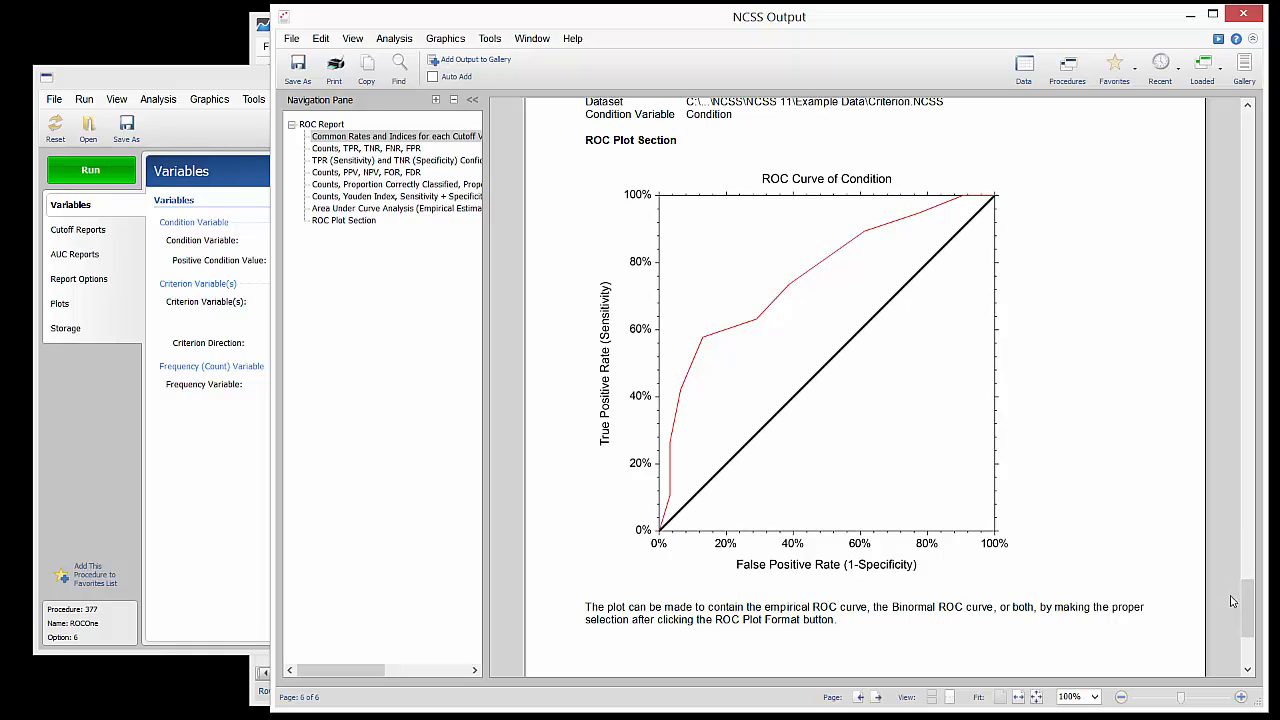
{"action": "scroll", "scroll_direction": "up", "scroll_amount": 3}
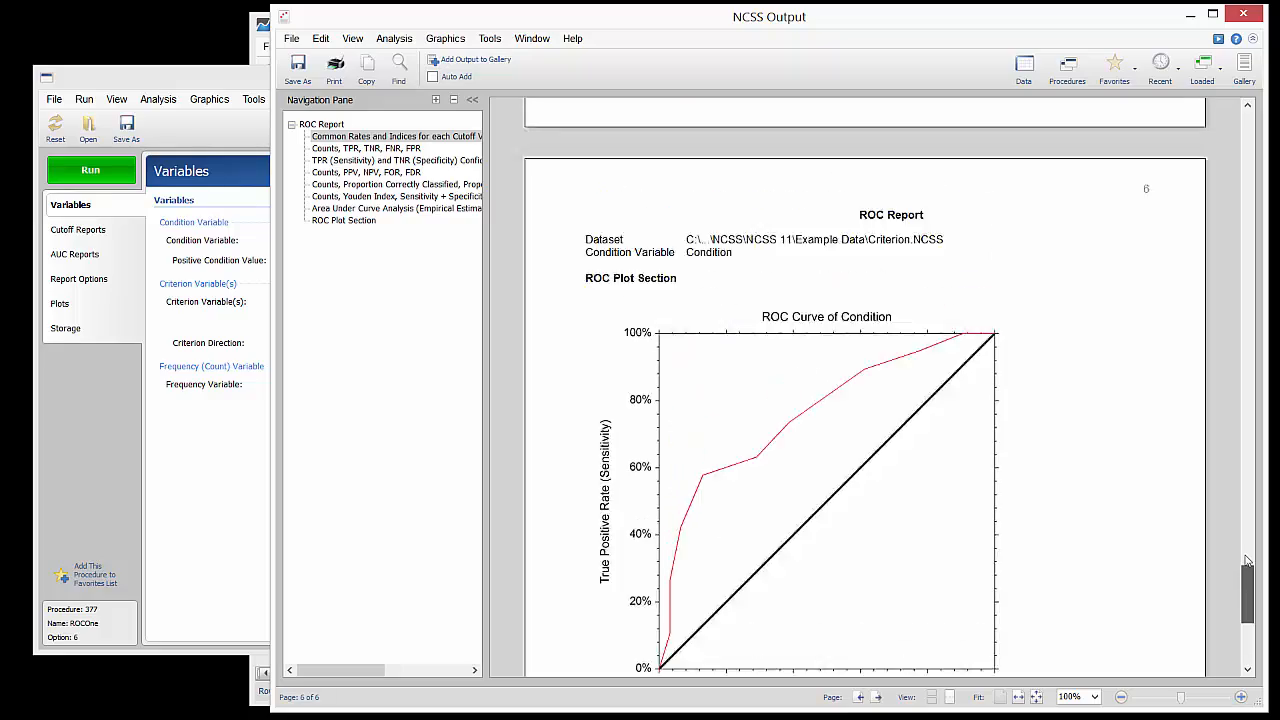
Step: Scroll back to page 1's Common Rates table and the ≥ 7.00 cutoff row
{"action": "scroll", "scroll_direction": "up", "scroll_amount": 3}
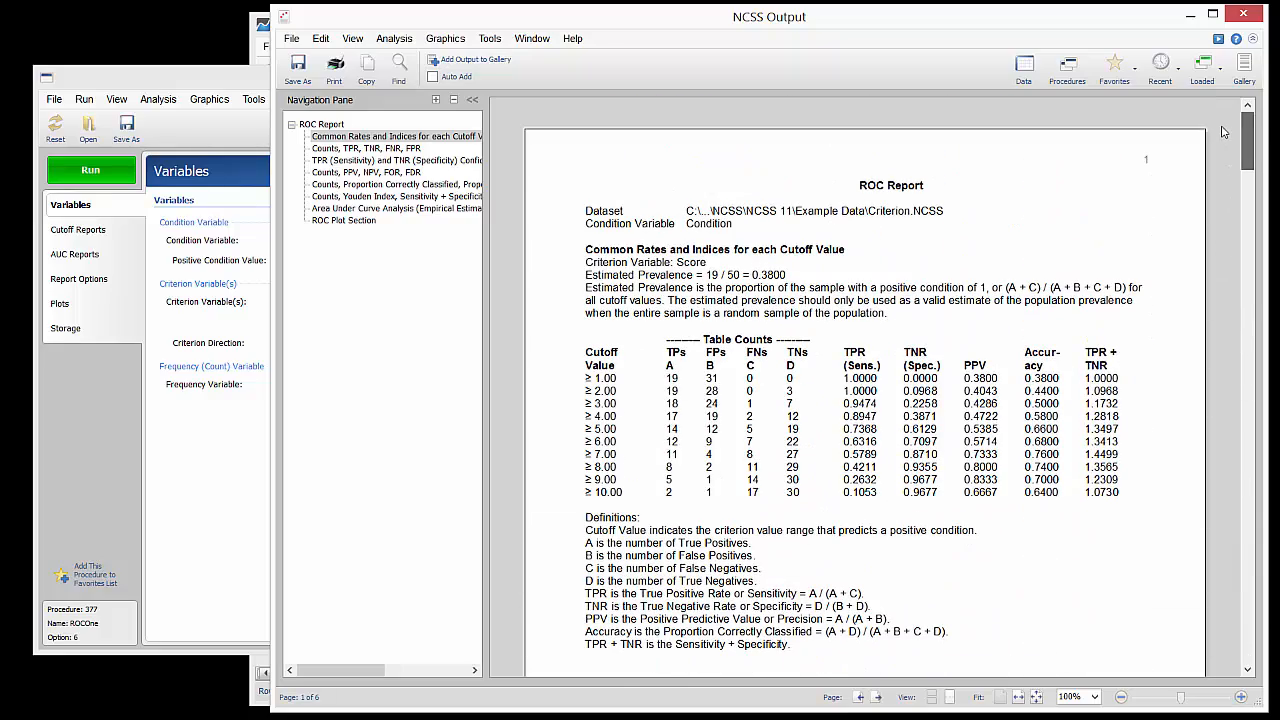
{"action": "scroll", "scroll_direction": "up", "scroll_amount": 3}
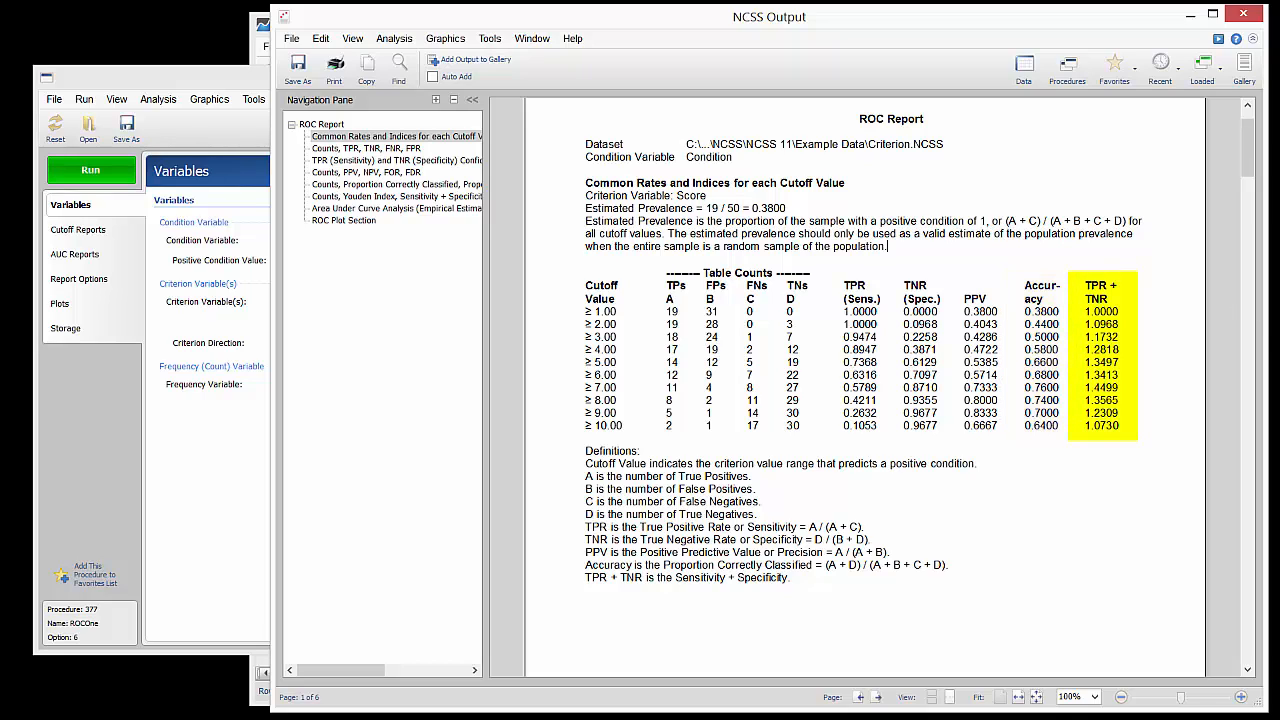
{"action": "mouse_move", "coordinate": [1183, 267]}
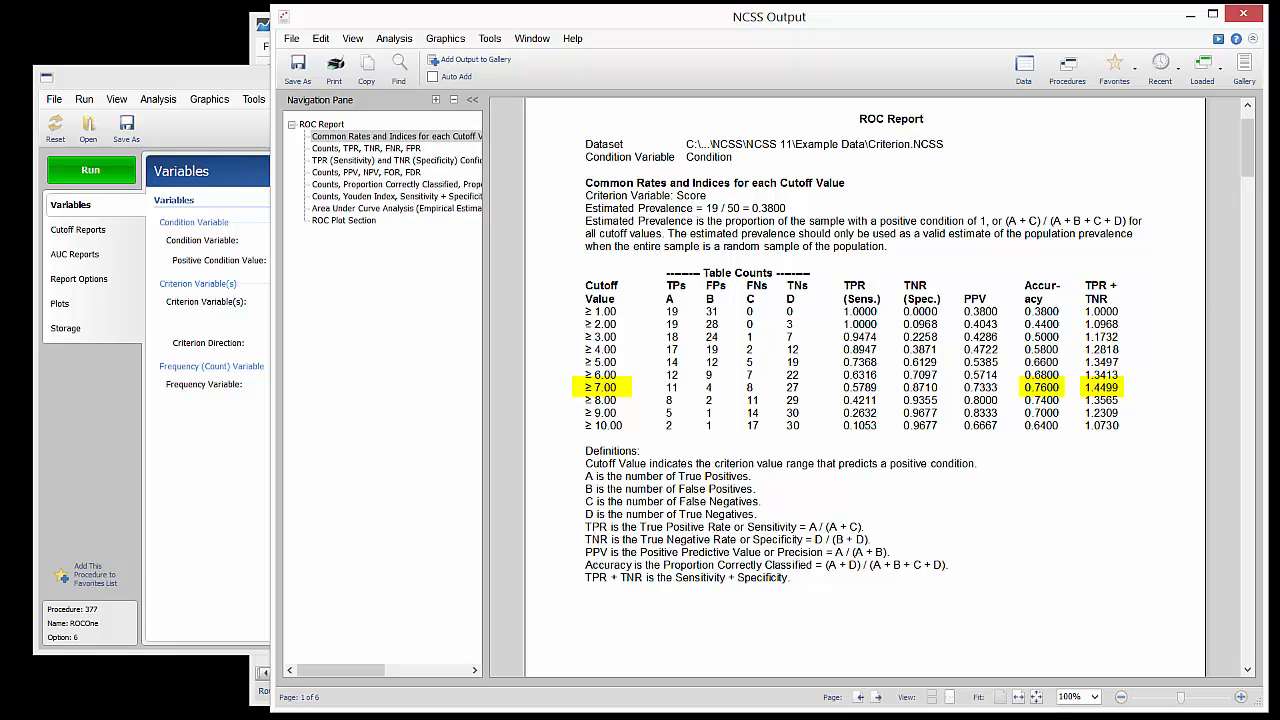
{"action": "mouse_move", "coordinate": [1183, 267]}
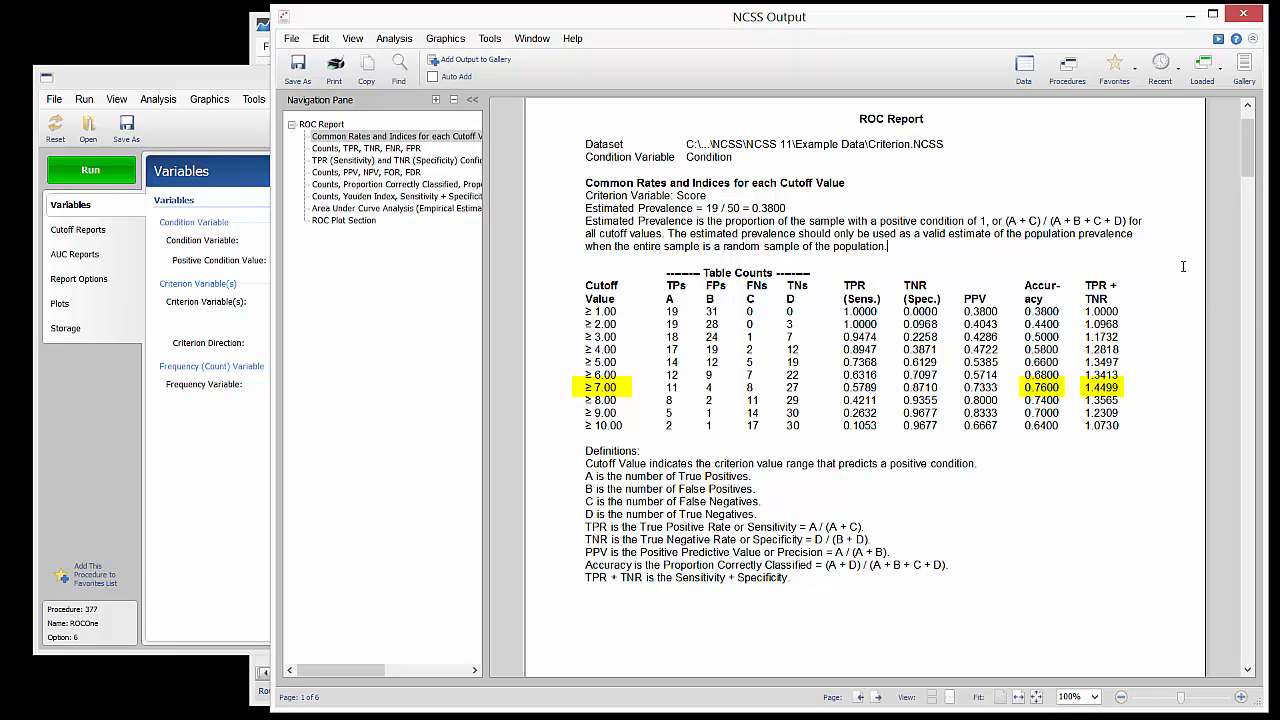